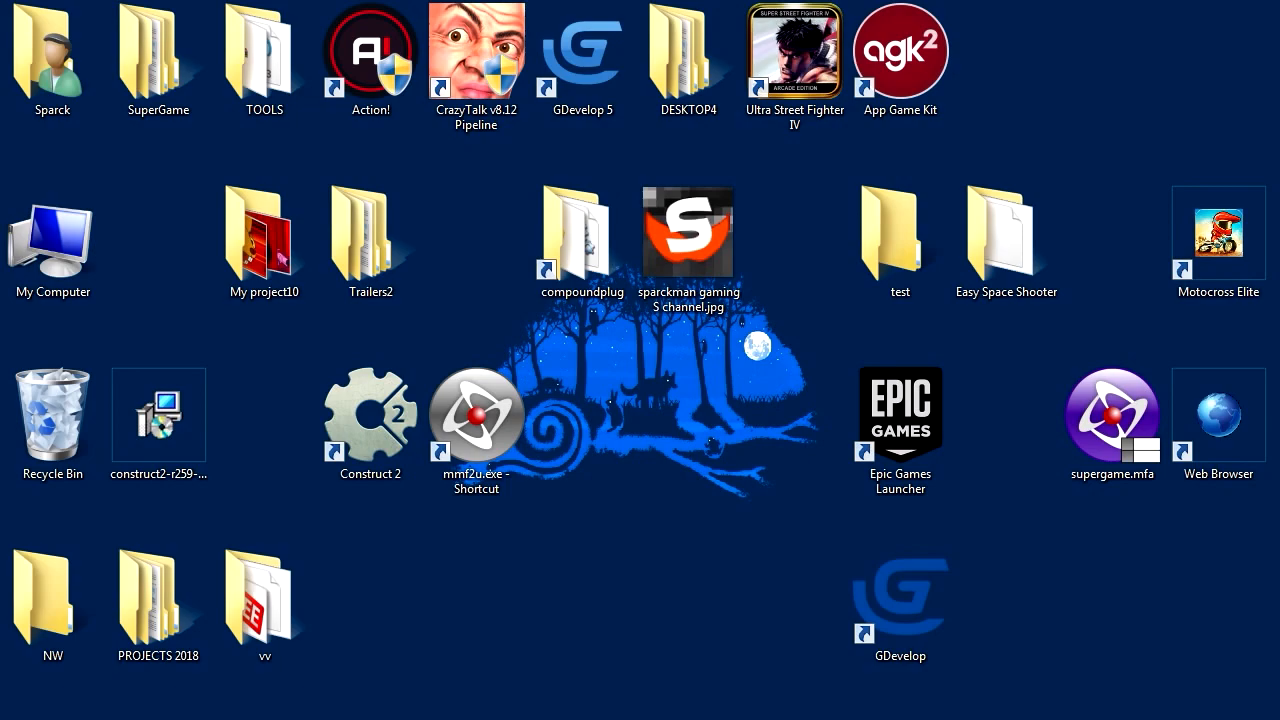
Step: Move the Fusion desktop shortcut up beside Trailers2 and back into place
{"action": "left_click", "coordinate": [476, 413]}
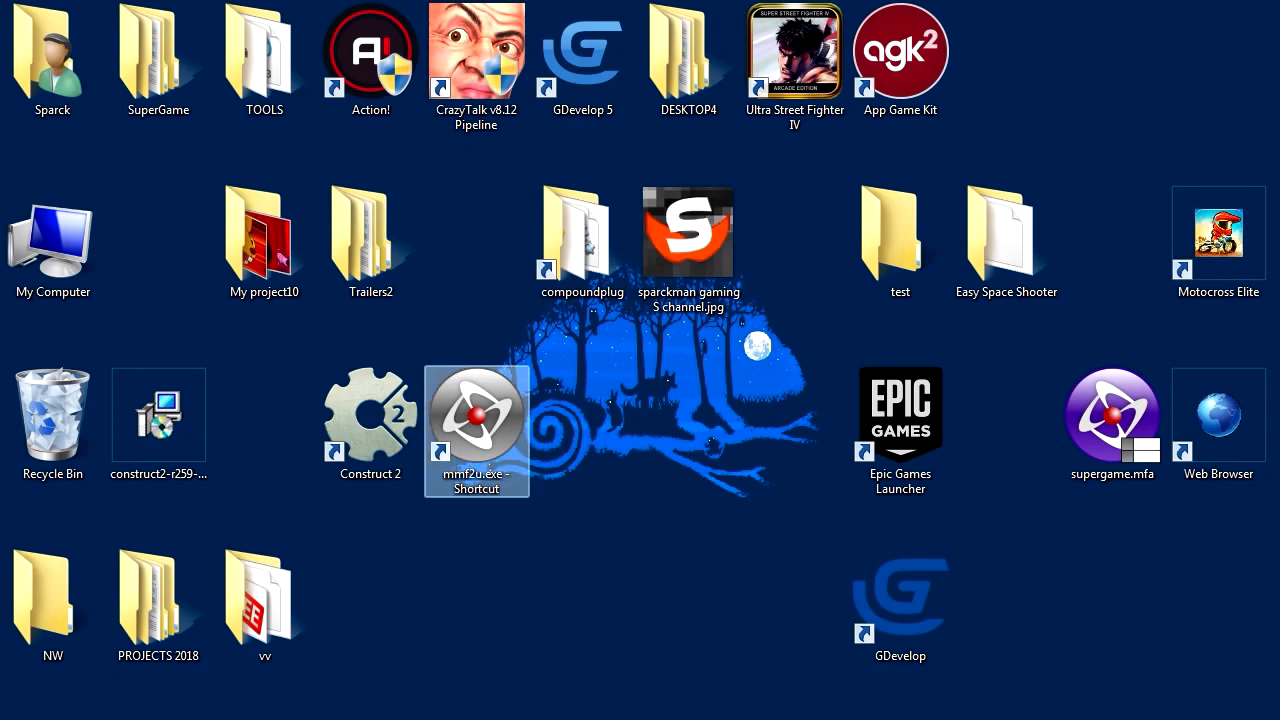
{"action": "left_click_drag", "start_coordinate": [476, 430], "coordinate": [476, 240]}
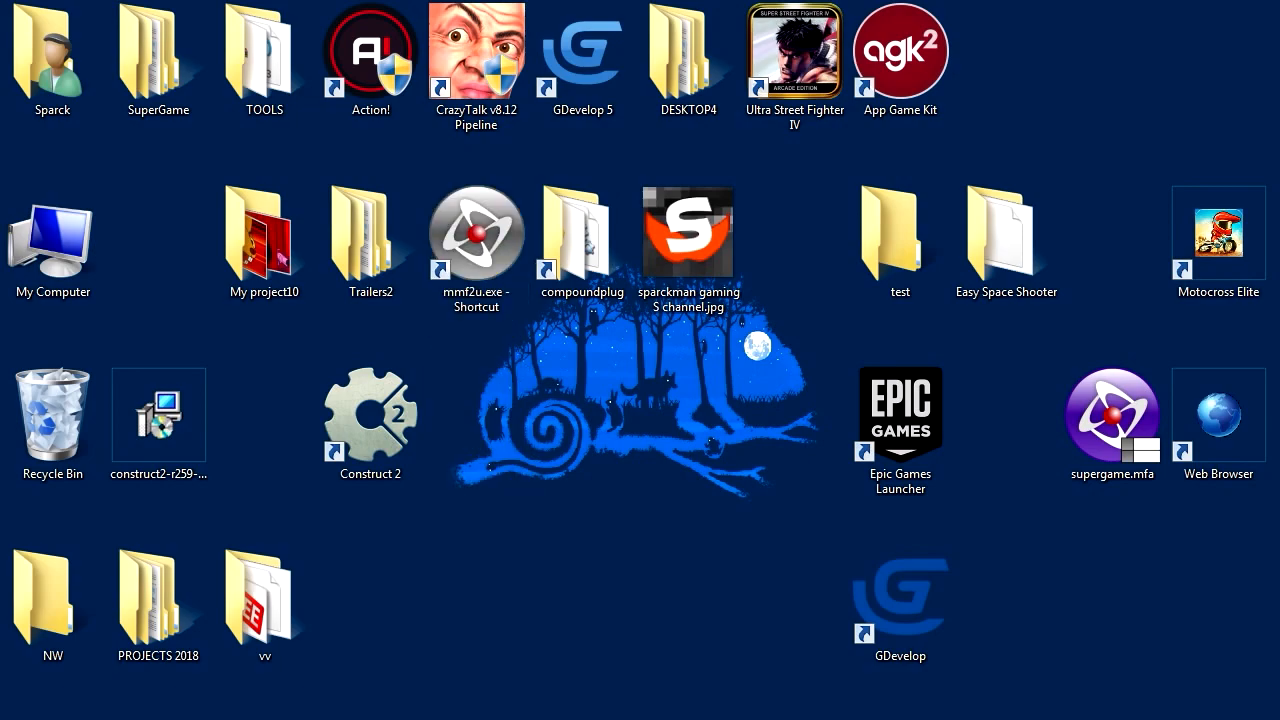
{"action": "left_click_drag", "start_coordinate": [476, 240], "coordinate": [476, 440]}
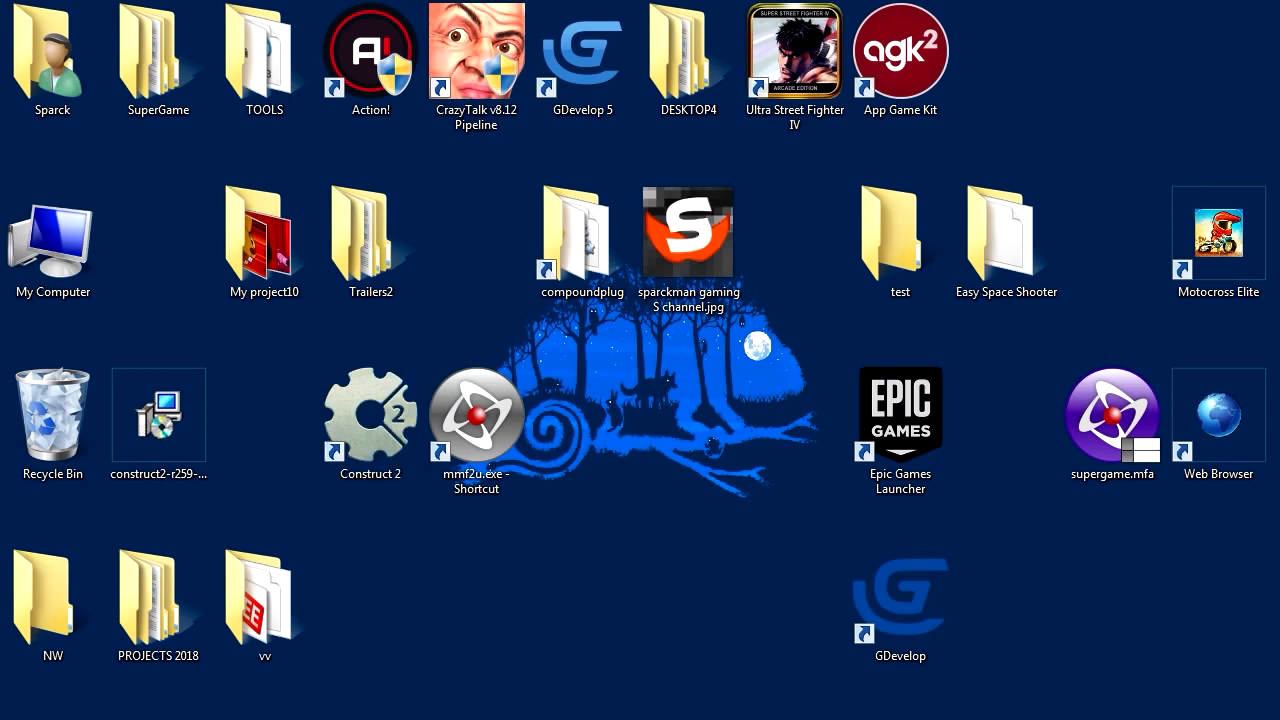
Step: Launch Clickteam Fusion with supergame and test-run, then close, the Hello World frame
{"action": "left_click", "coordinate": [476, 413]}
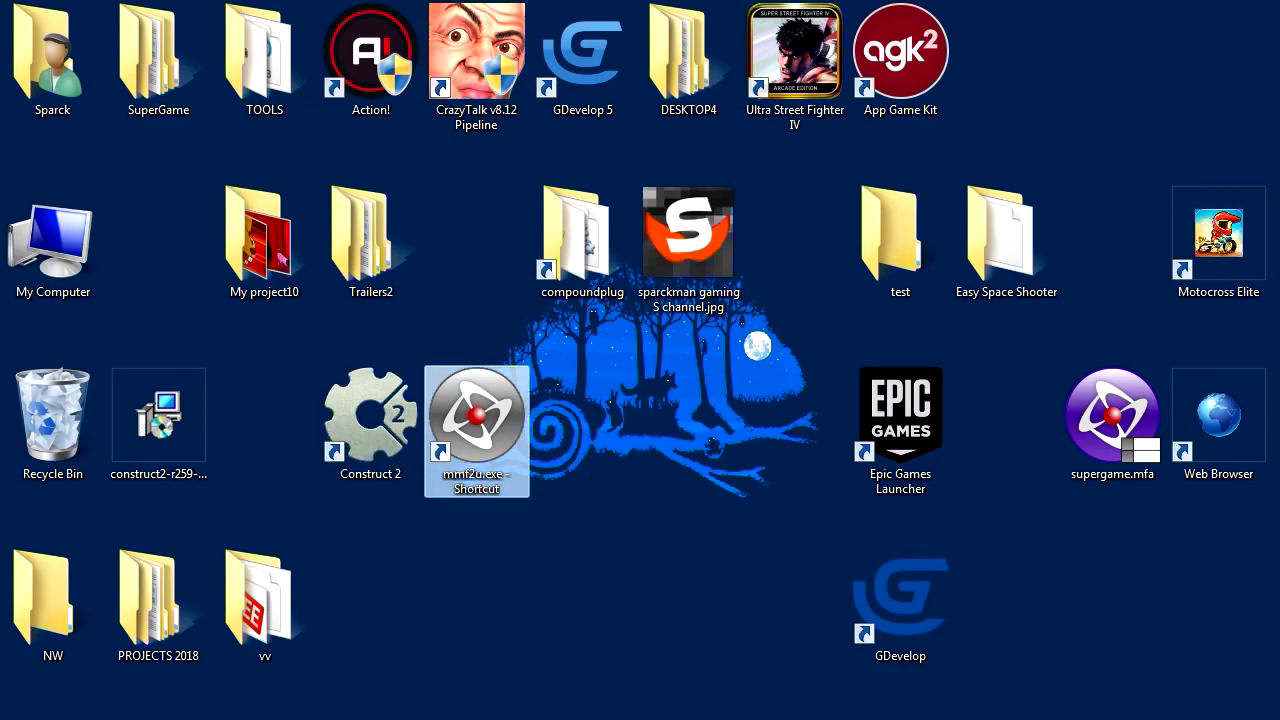
{"action": "double_click", "coordinate": [476, 414]}
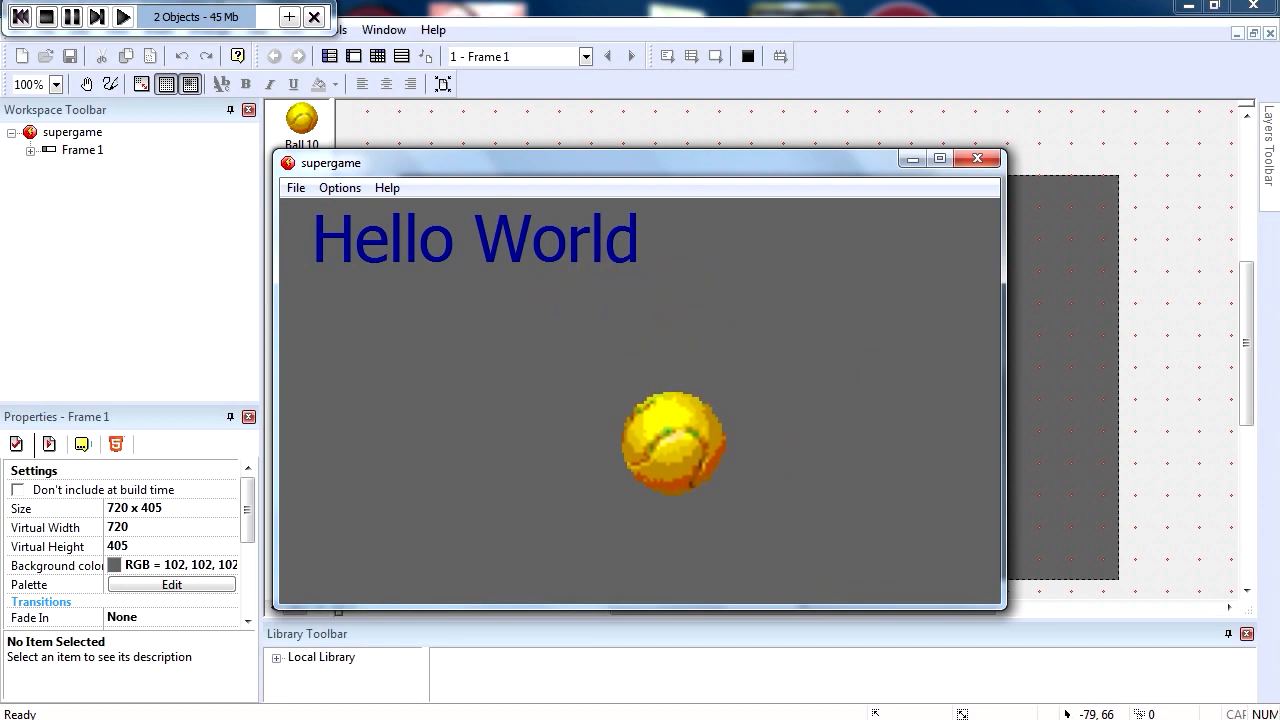
{"action": "mouse_move", "coordinate": [673, 443]}
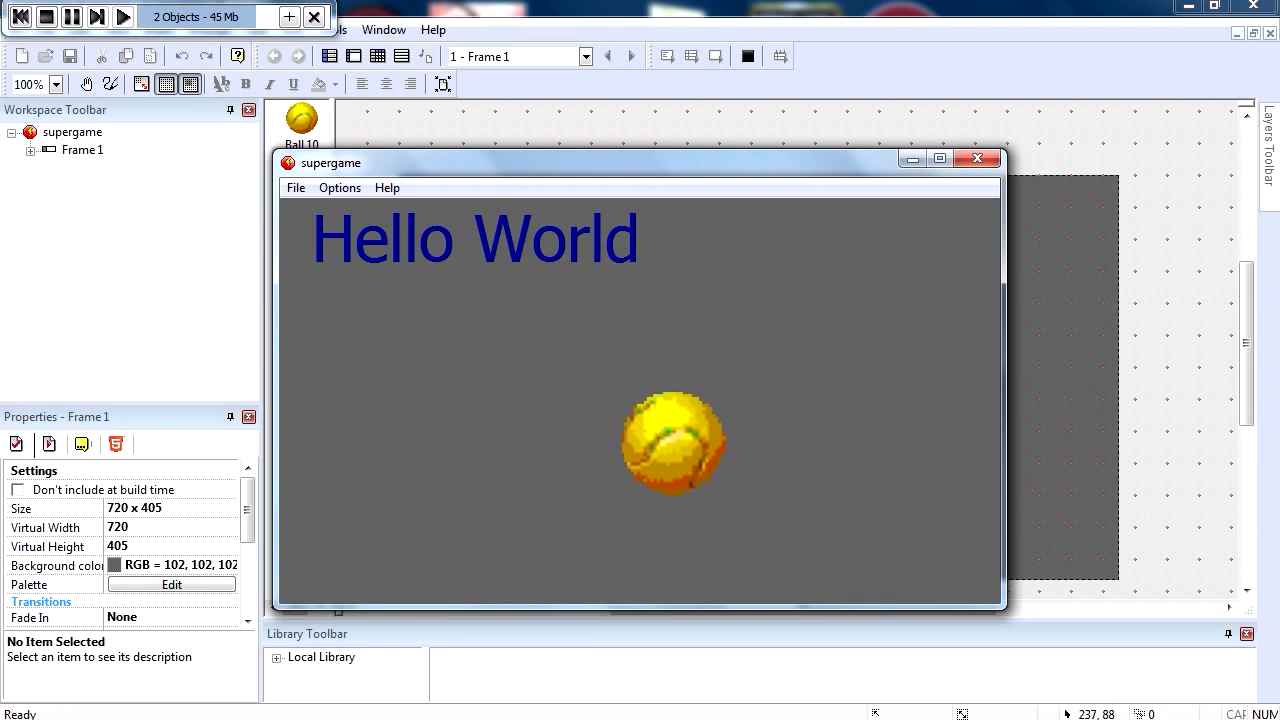
{"action": "left_click", "coordinate": [977, 158]}
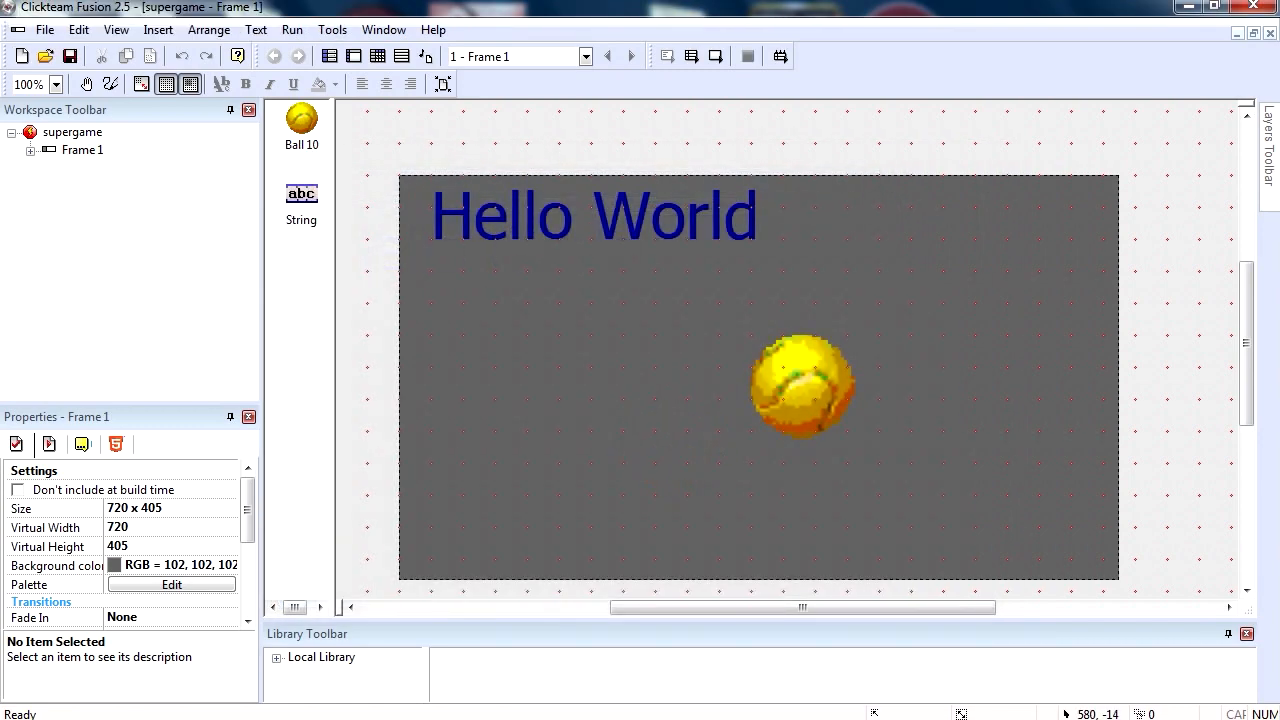
{"action": "left_click", "coordinate": [45, 29]}
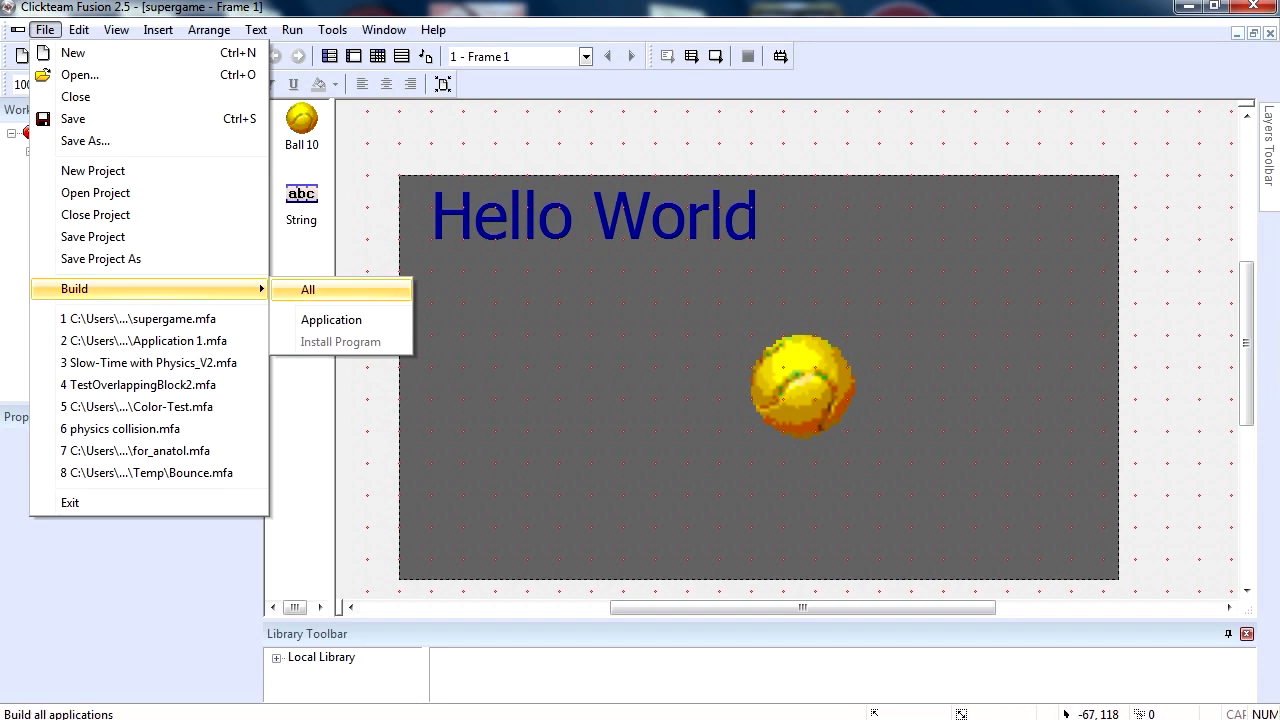
{"action": "mouse_move", "coordinate": [340, 342]}
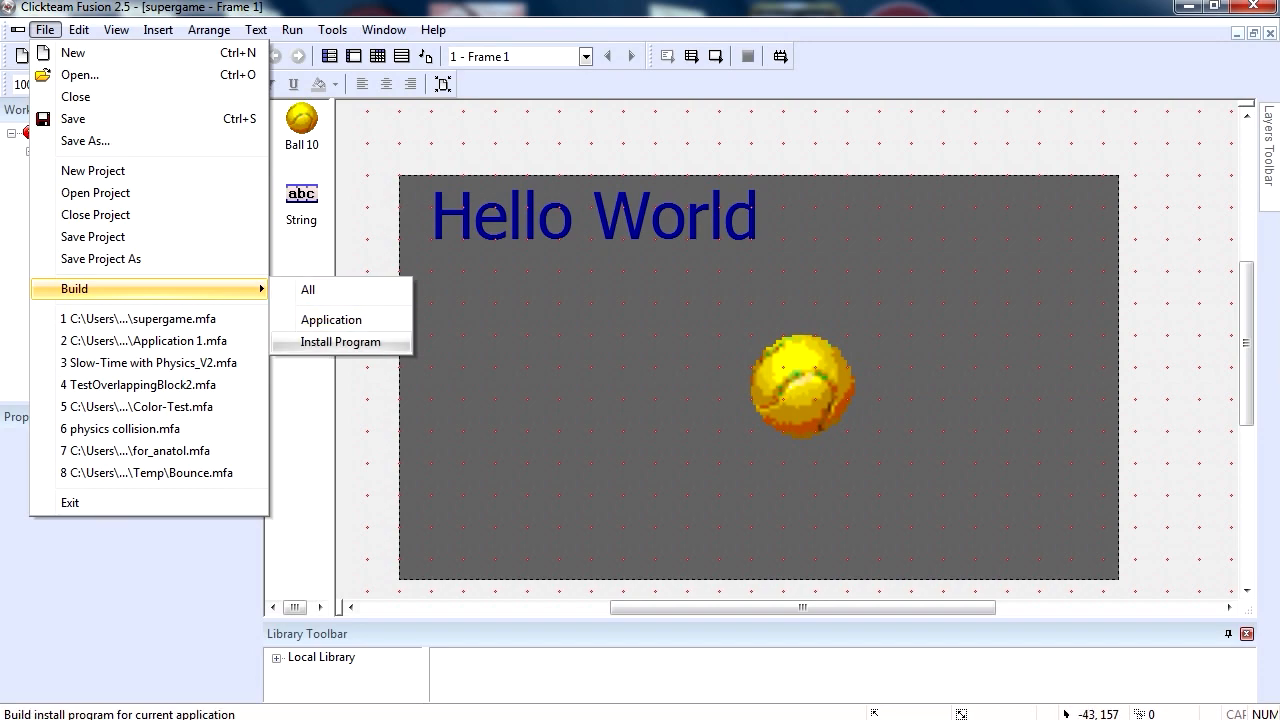
Step: Build the game as HTML5 project TESTGAME into the desktop test folder
{"action": "left_click", "coordinate": [340, 342]}
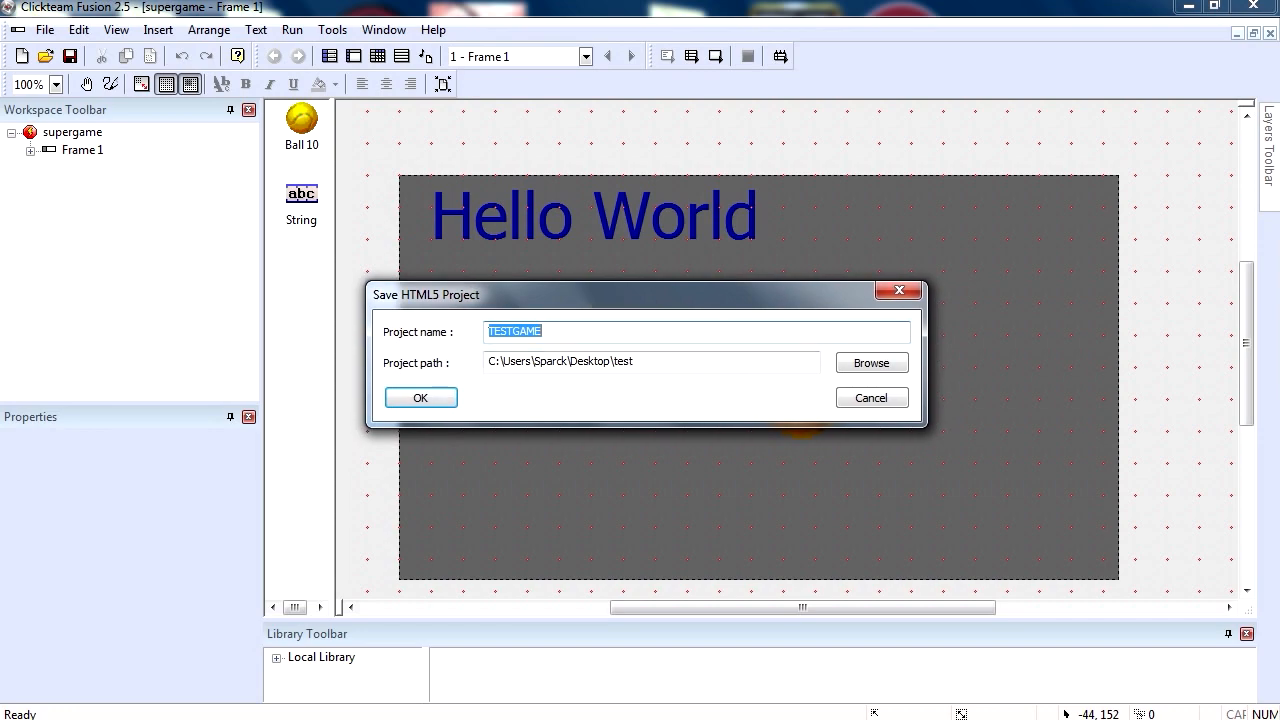
{"action": "left_click", "coordinate": [419, 397]}
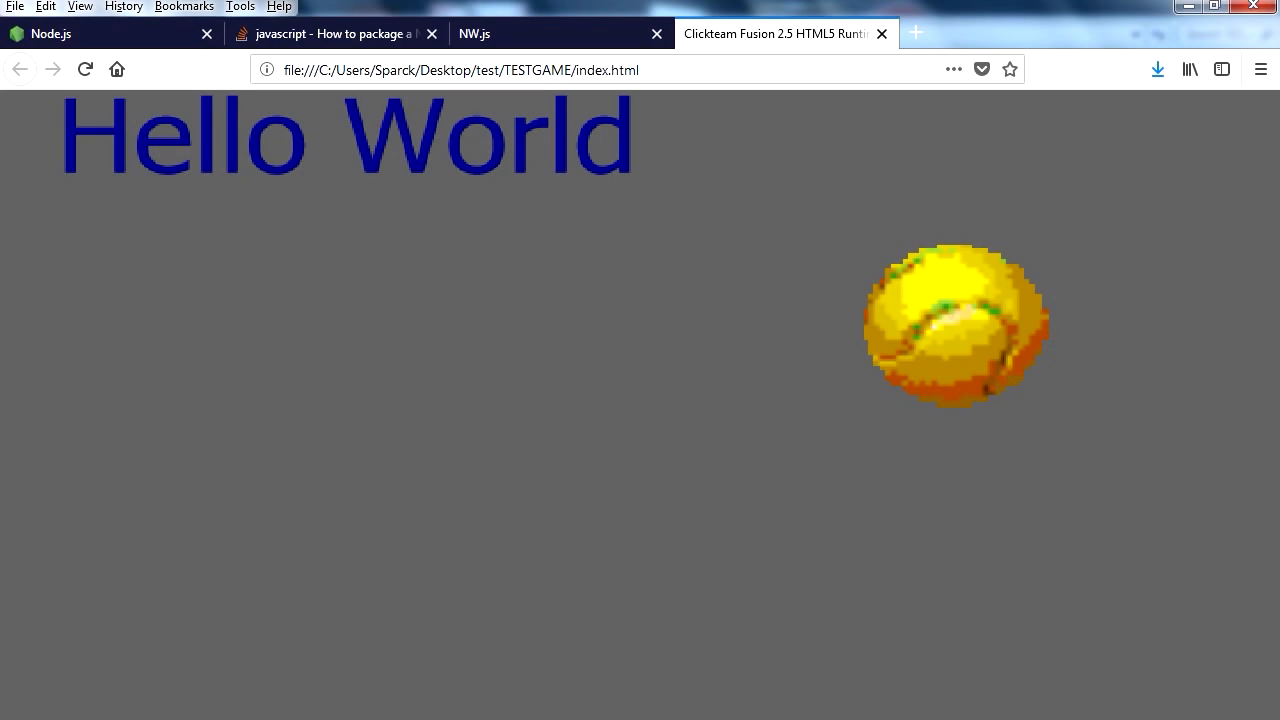
Step: Read the Stack Overflow question on packaging an NW.js app on Windows
{"action": "left_click", "coordinate": [335, 33]}
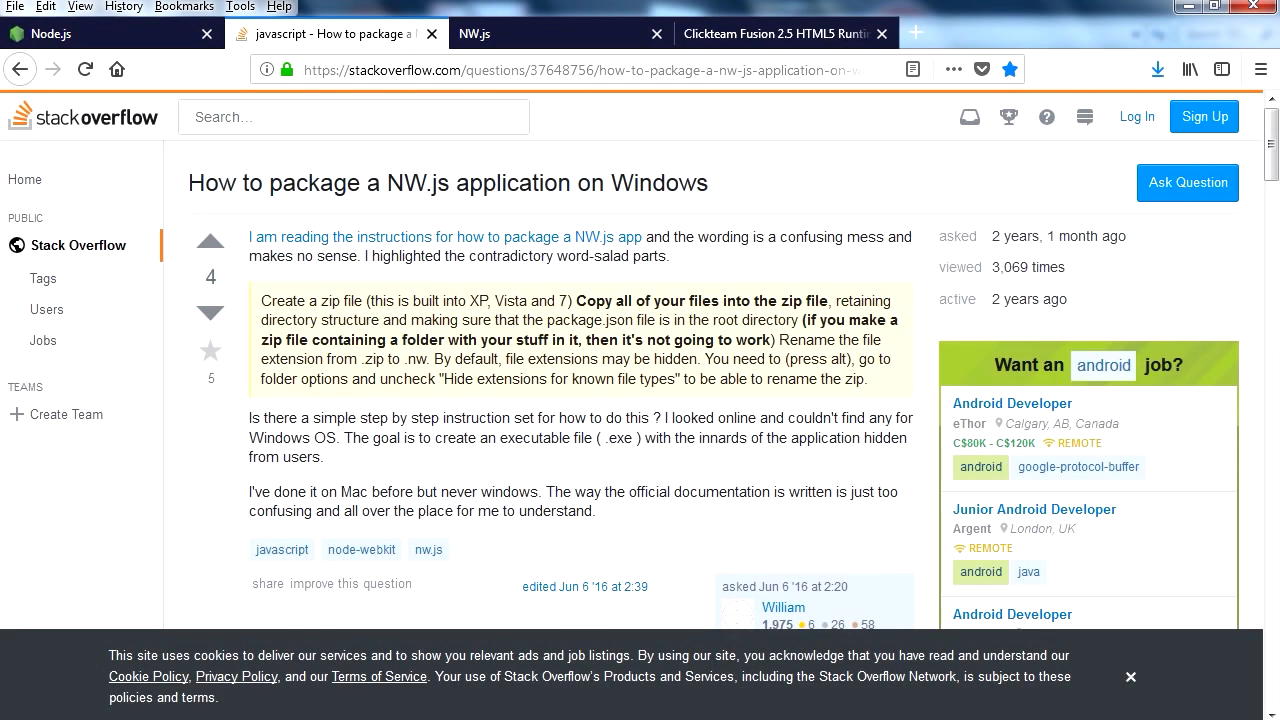
{"action": "scroll", "scroll_direction": "down", "scroll_amount": 3}
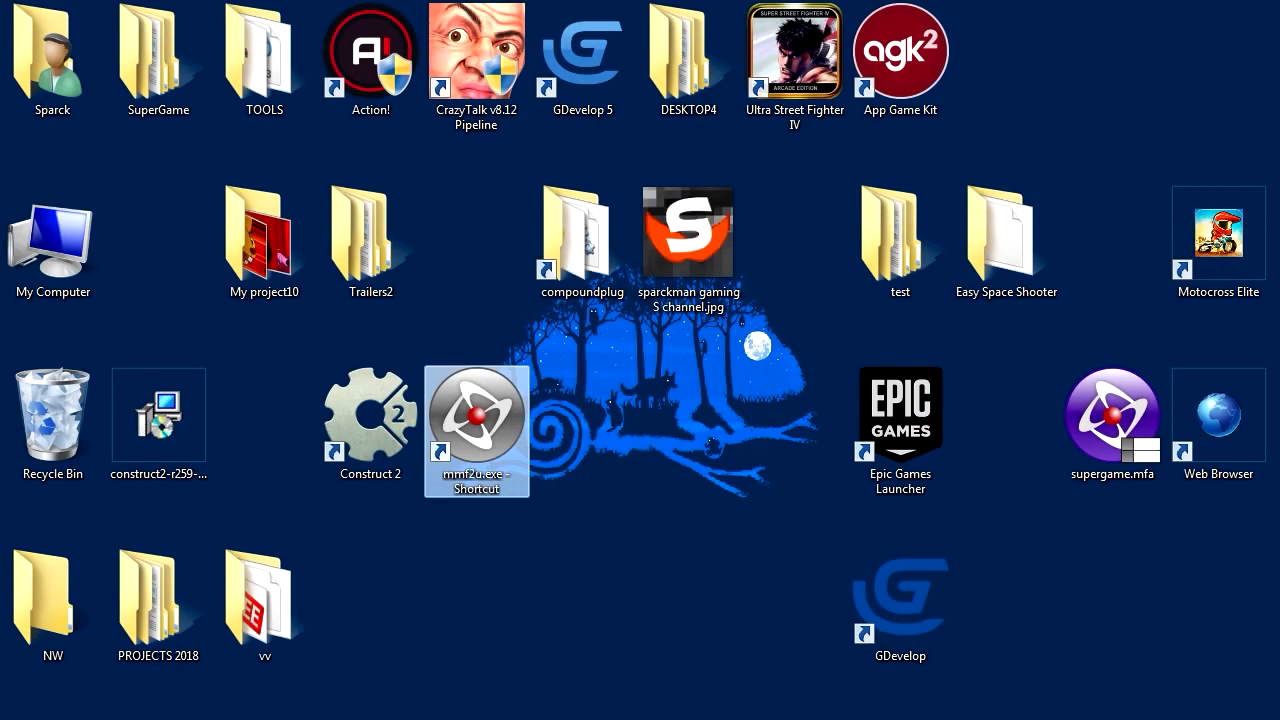
Step: Run cmd as administrator and paste the copied command into the console
{"action": "left_click", "coordinate": [15, 715]}
{"action": "type", "text": "cmd"}
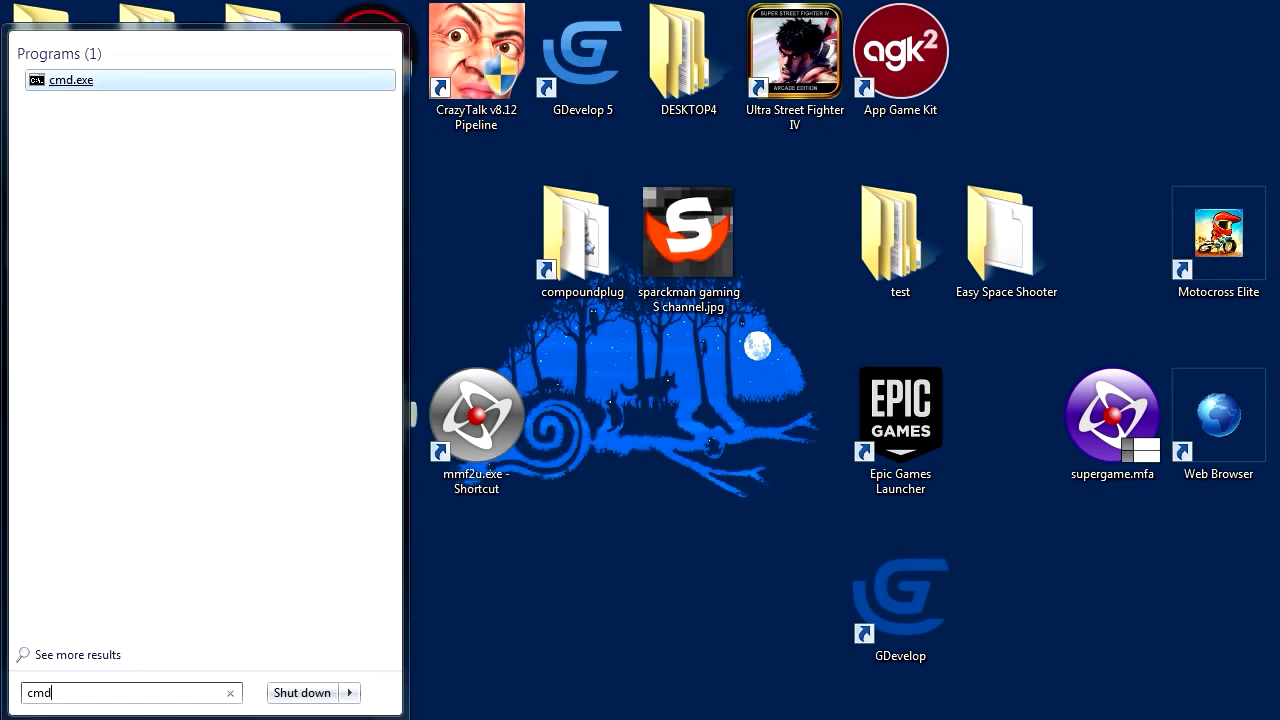
{"action": "left_click", "coordinate": [71, 80]}
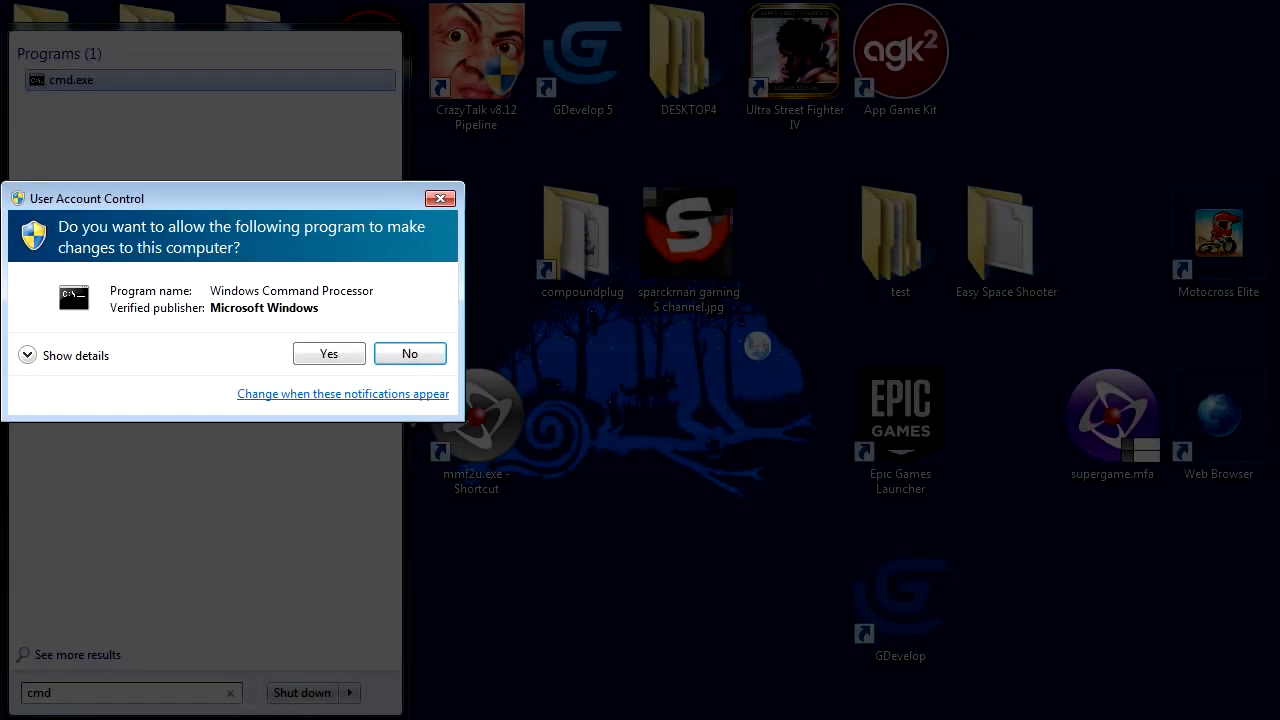
{"action": "left_click", "coordinate": [328, 353]}
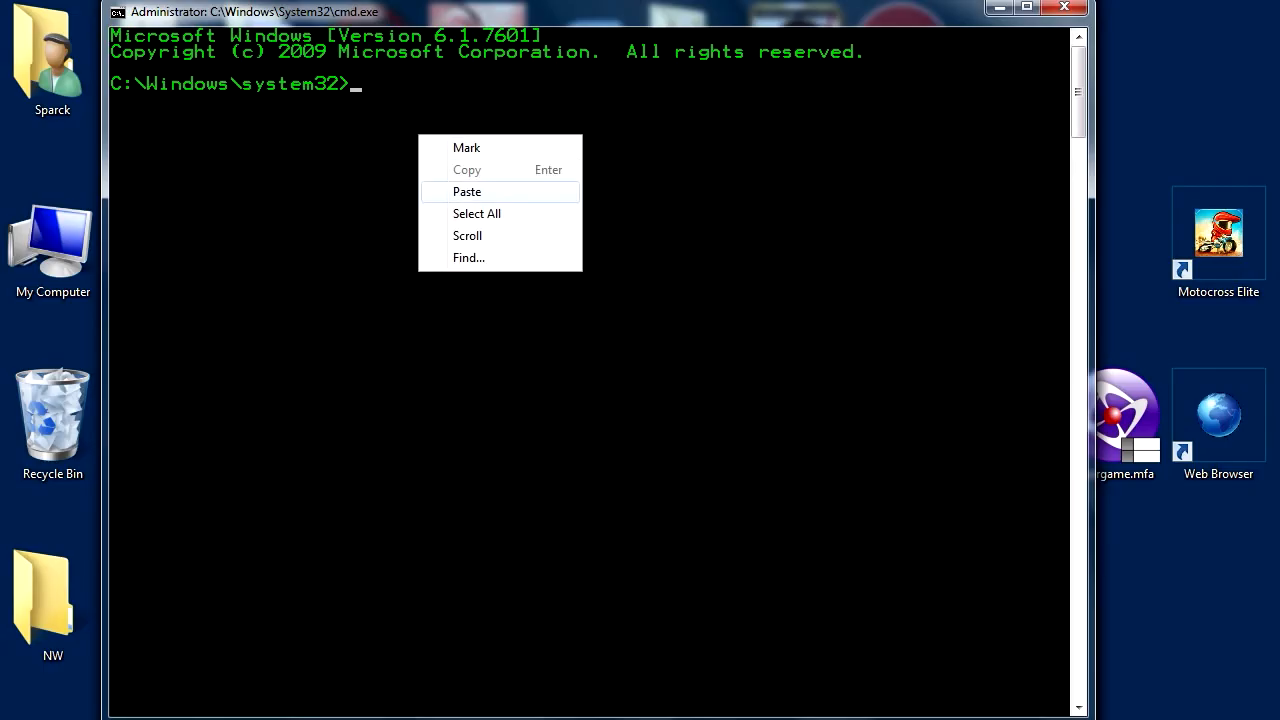
{"action": "left_click", "coordinate": [466, 191]}
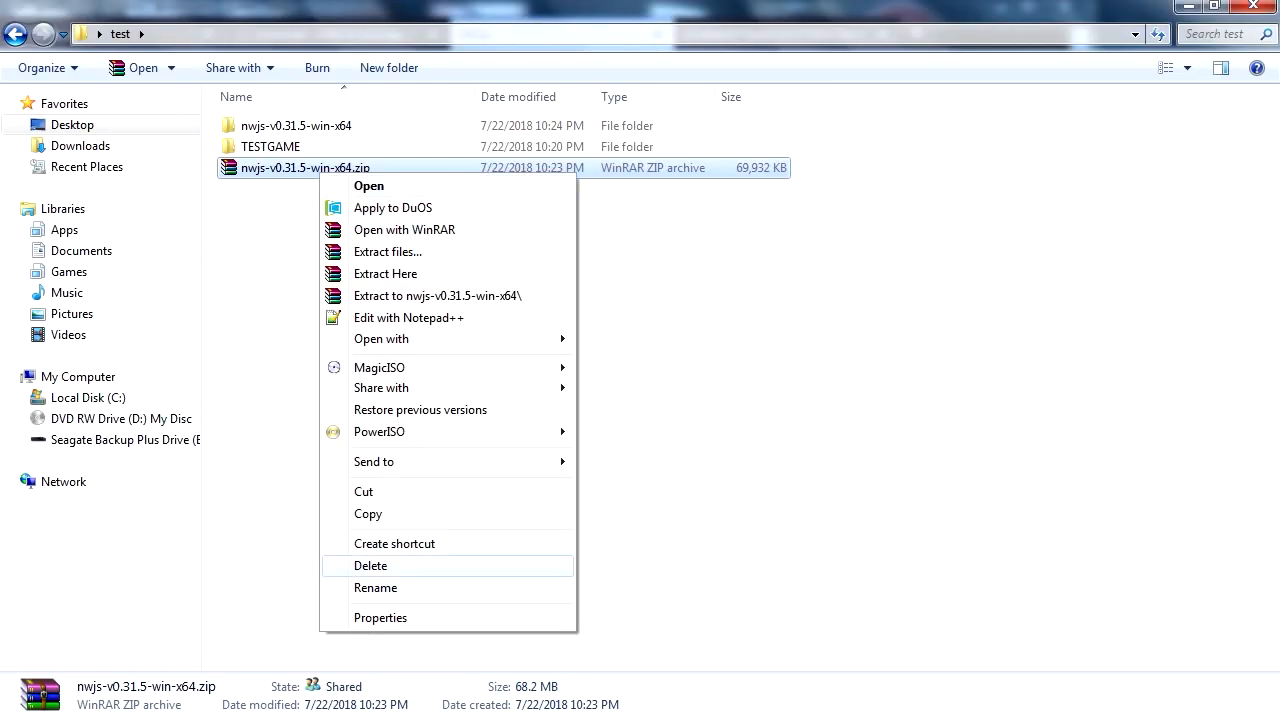
Step: Open the extracted nwjs folder in Large icons and test-launch nw.exe
{"action": "double_click", "coordinate": [296, 125]}
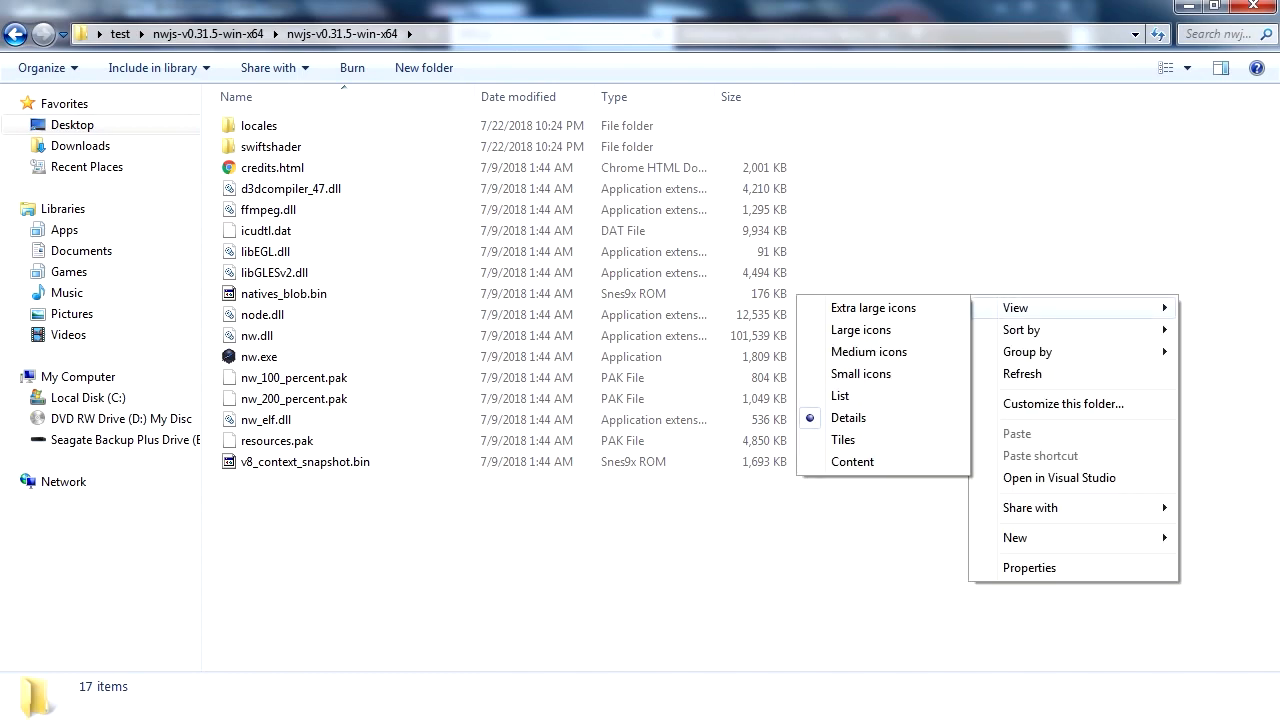
{"action": "left_click", "coordinate": [860, 329]}
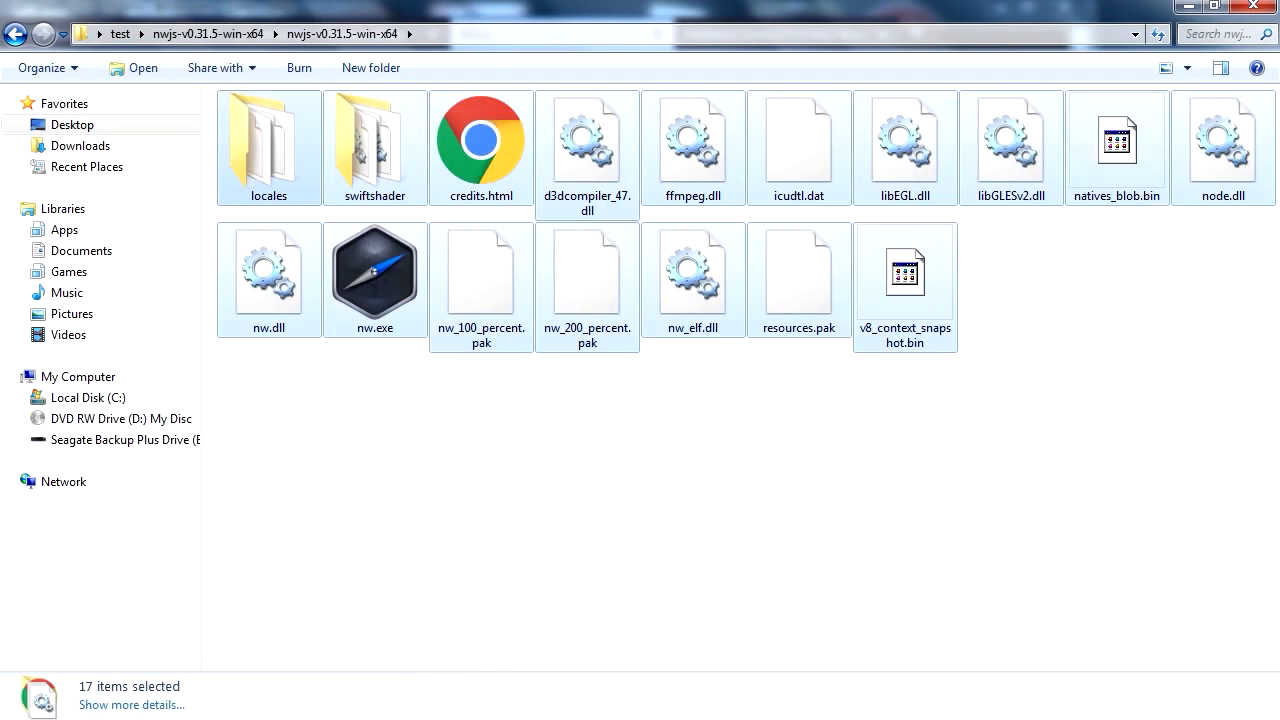
{"action": "double_click", "coordinate": [375, 270]}
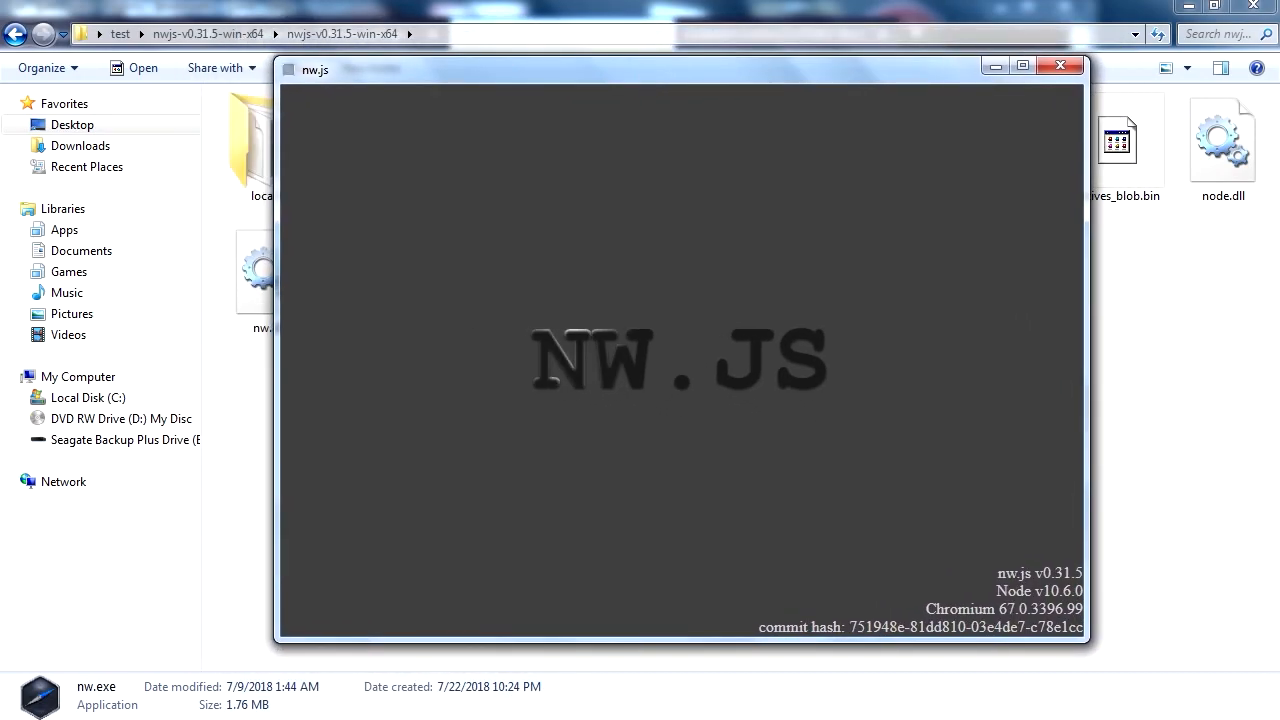
{"action": "left_click", "coordinate": [1060, 66]}
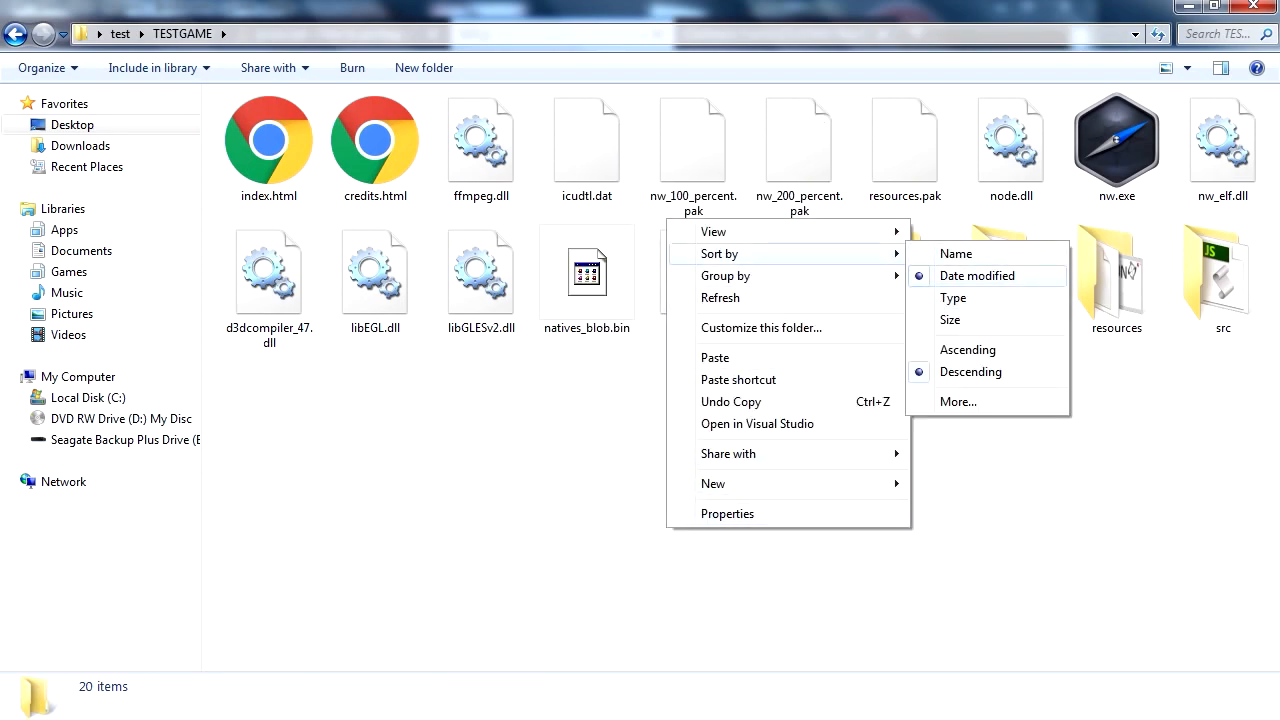
Step: Sort TESTGAME by name, run nw.exe to see the default NW.js window, then close it
{"action": "left_click", "coordinate": [954, 253]}
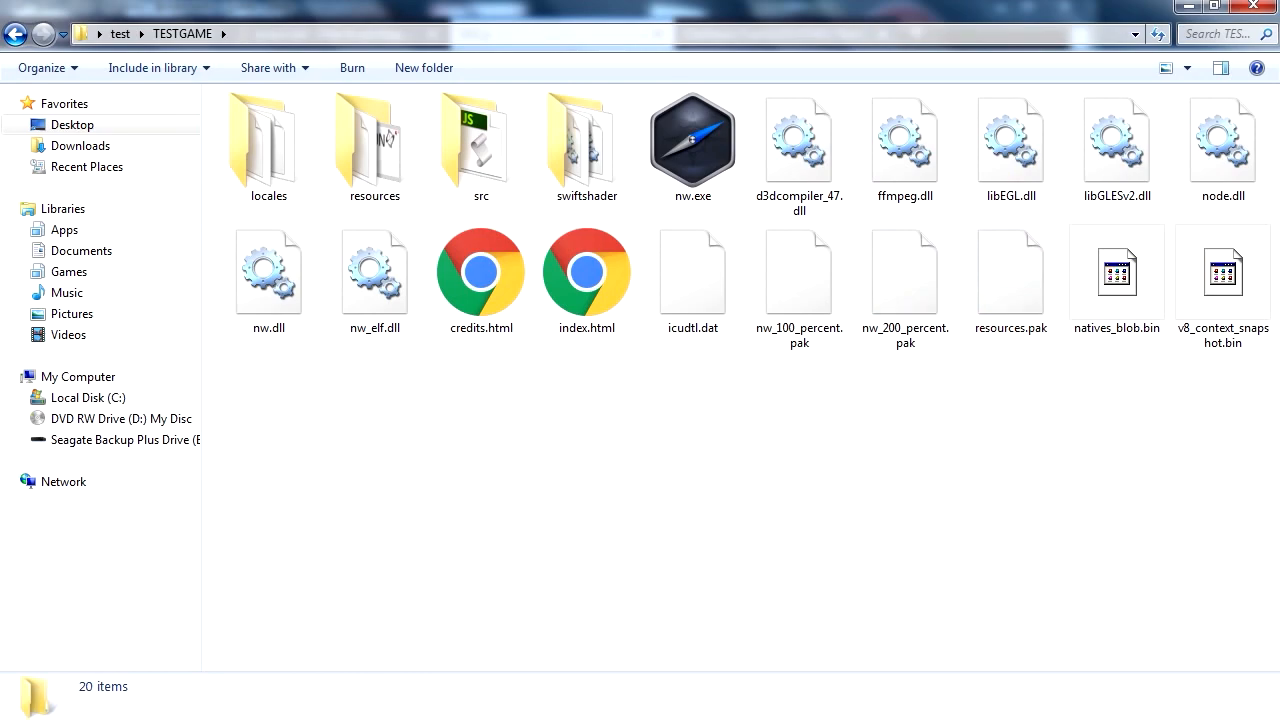
{"action": "left_click", "coordinate": [587, 272]}
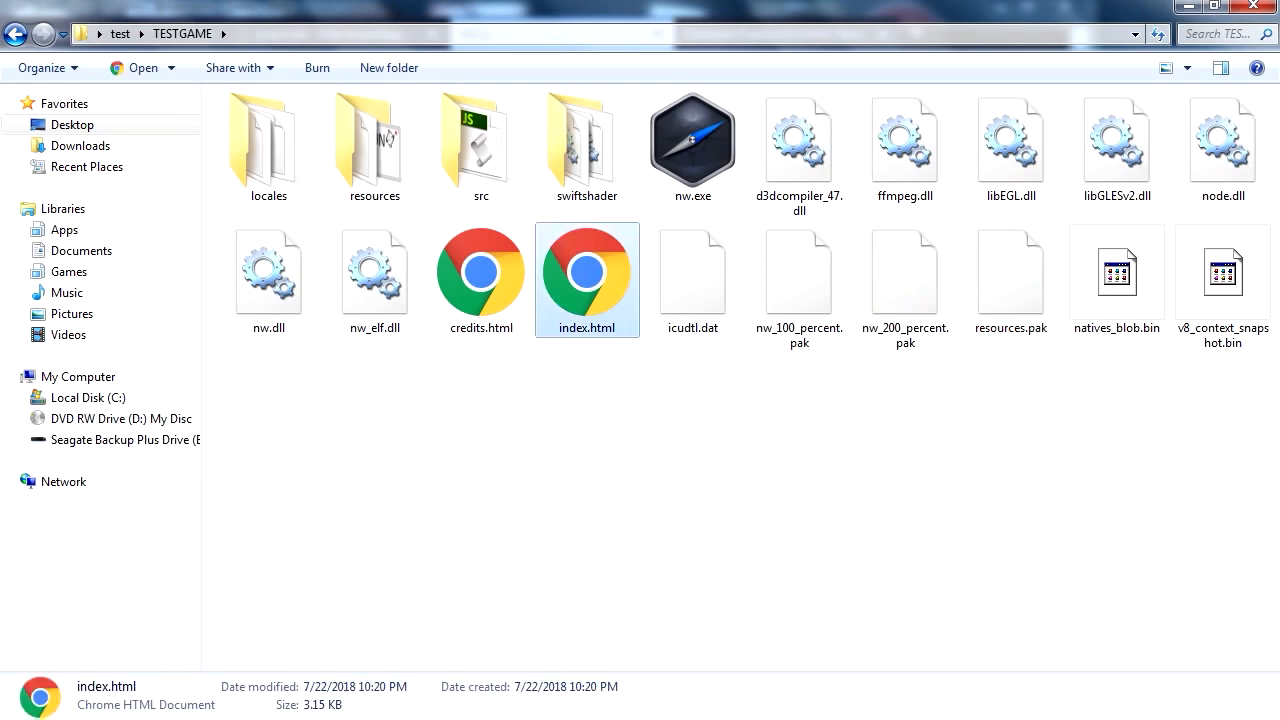
{"action": "left_click", "coordinate": [692, 140]}
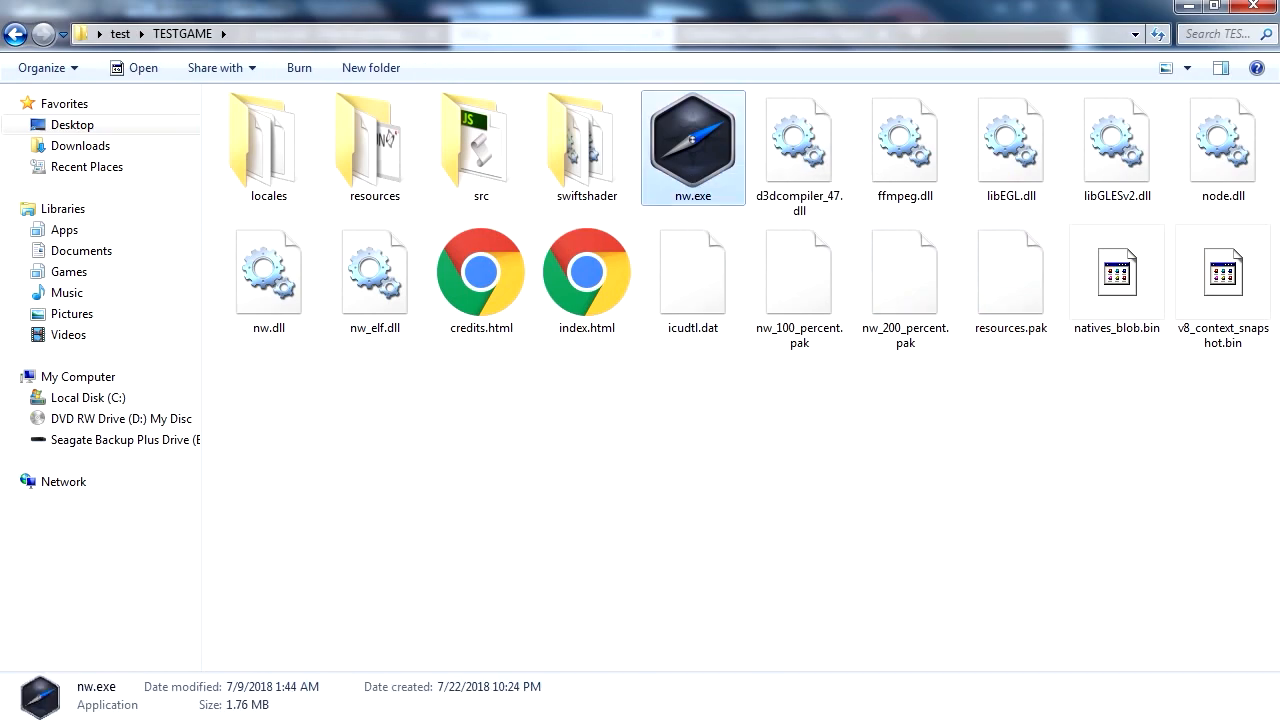
{"action": "double_click", "coordinate": [692, 140]}
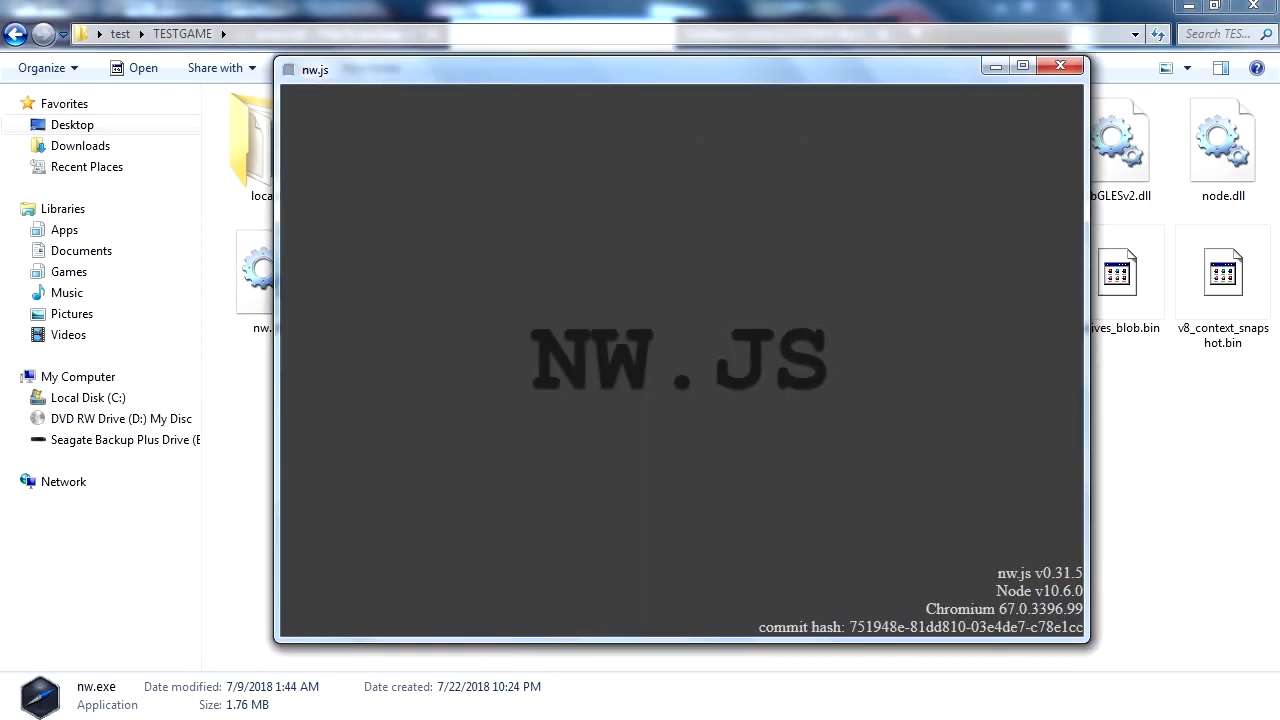
{"action": "left_click", "coordinate": [1060, 66]}
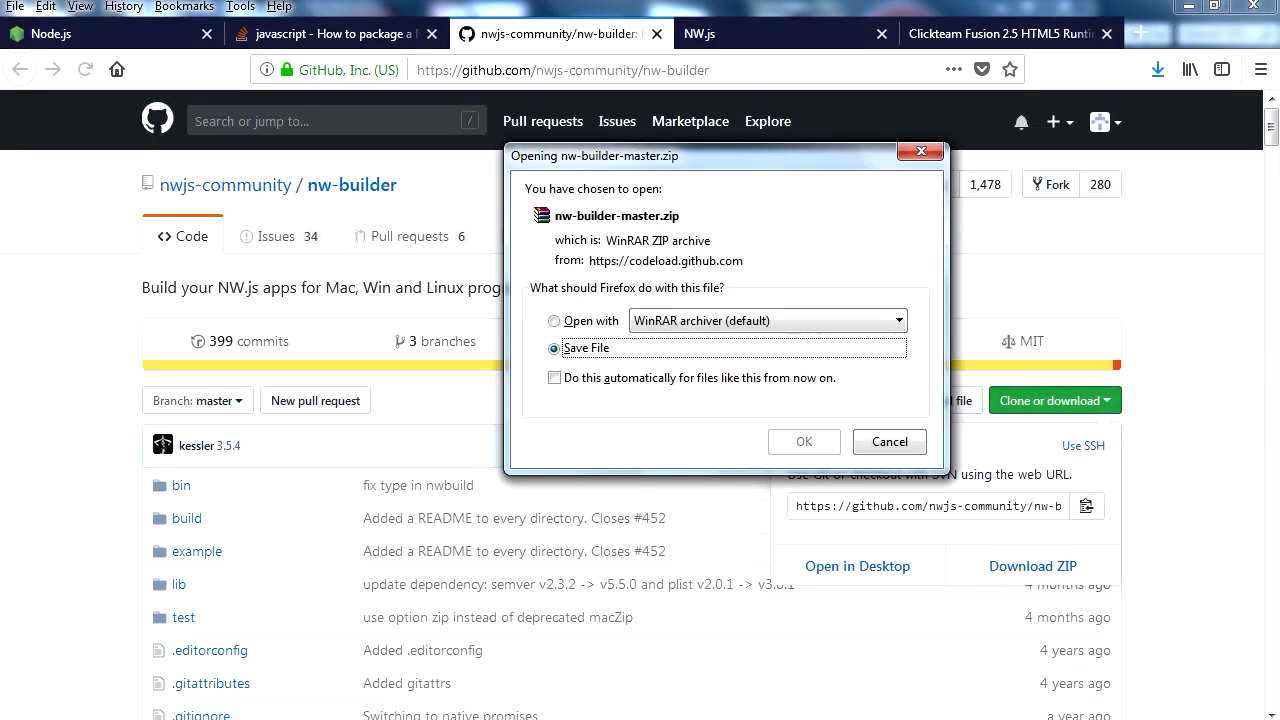
Step: Save nw-builder-master.zip, copy its package.json, and open the TESTGAME folder
{"action": "left_click", "coordinate": [804, 441]}
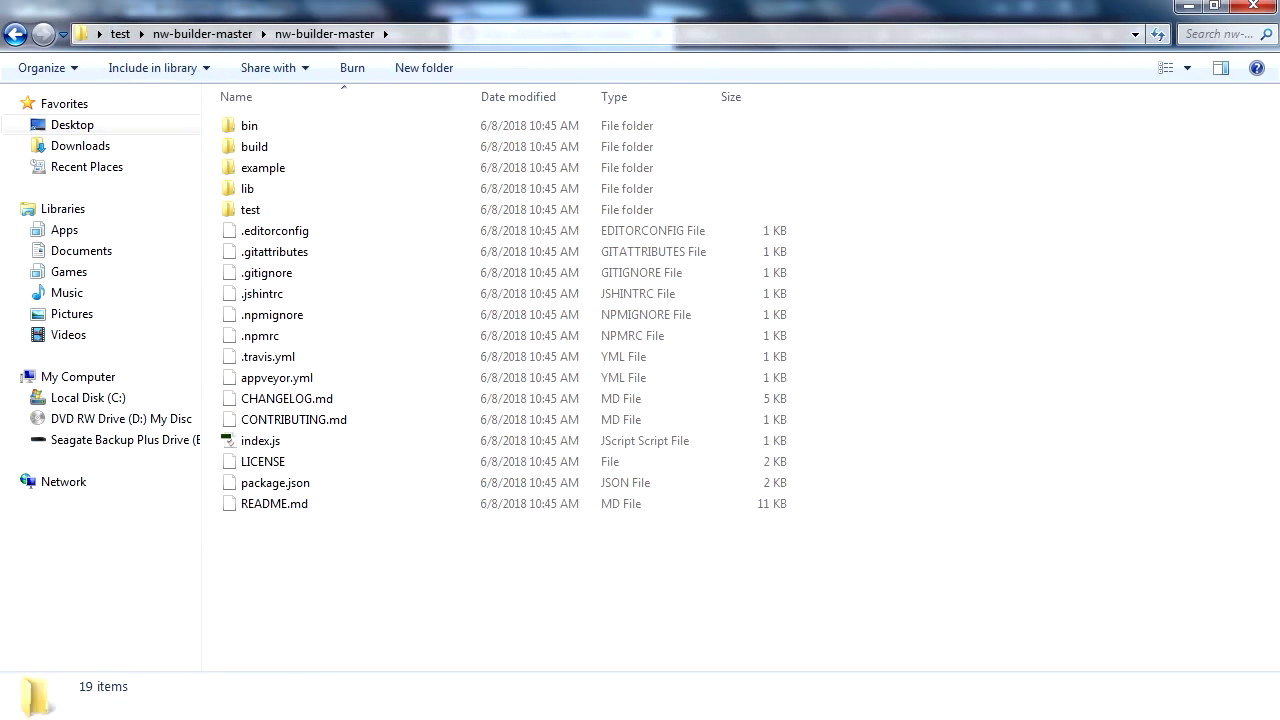
{"action": "right_click", "coordinate": [275, 482]}
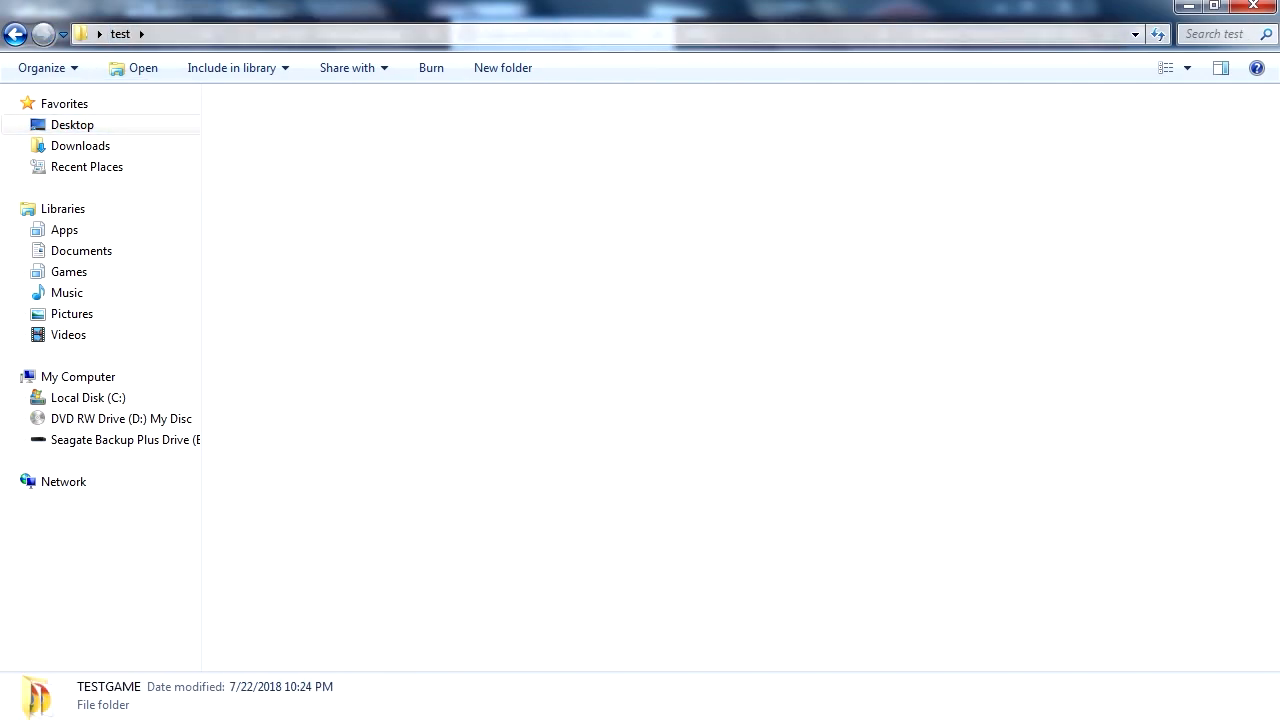
{"action": "double_click", "coordinate": [108, 687]}
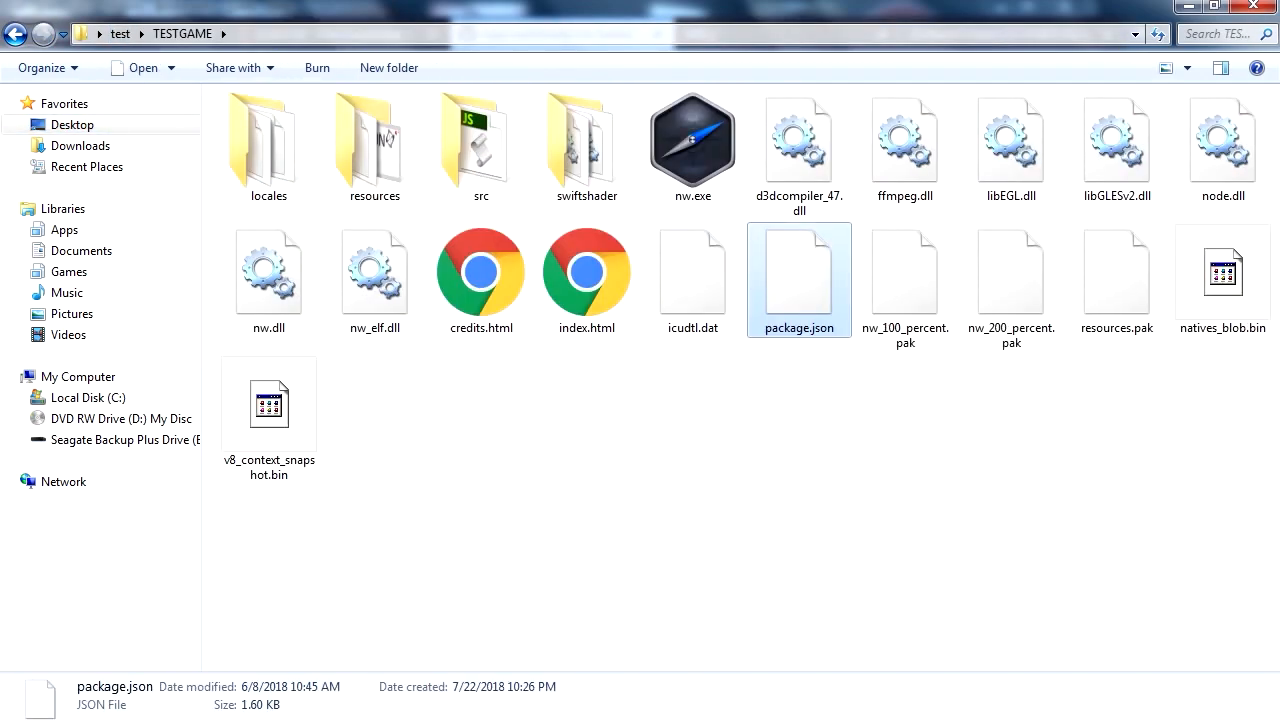
Step: Edit TESTGAME's package.json in Notepad++ down to a 175-byte file
{"action": "right_click", "coordinate": [799, 280]}
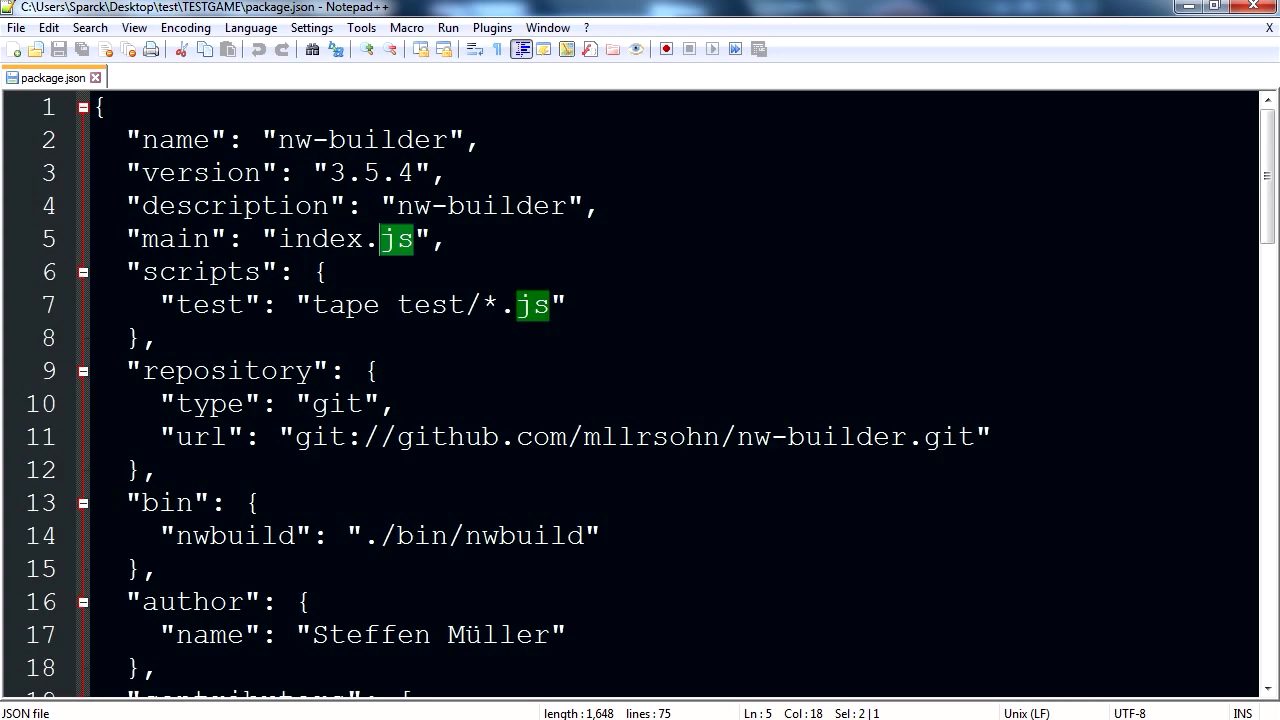
{"action": "type", "text": "html"}
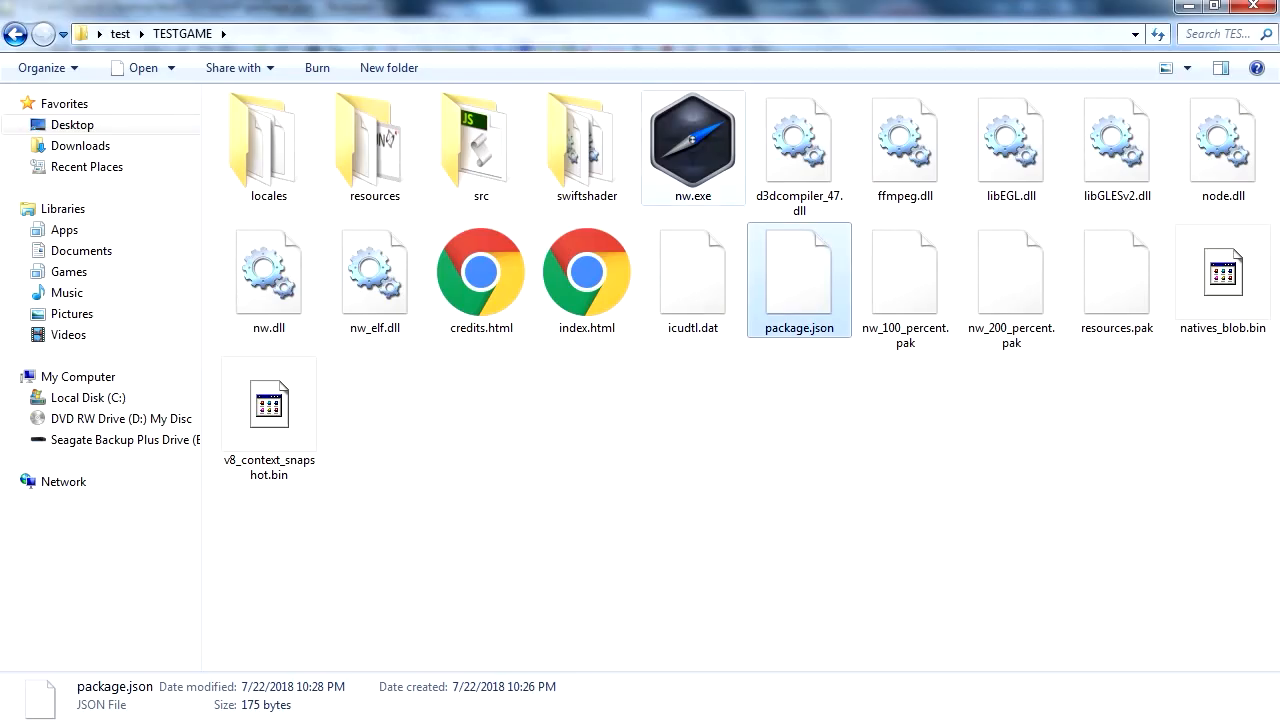
Step: Reopen package.json and start the JSON with name "Super Game"
{"action": "double_click", "coordinate": [692, 140]}
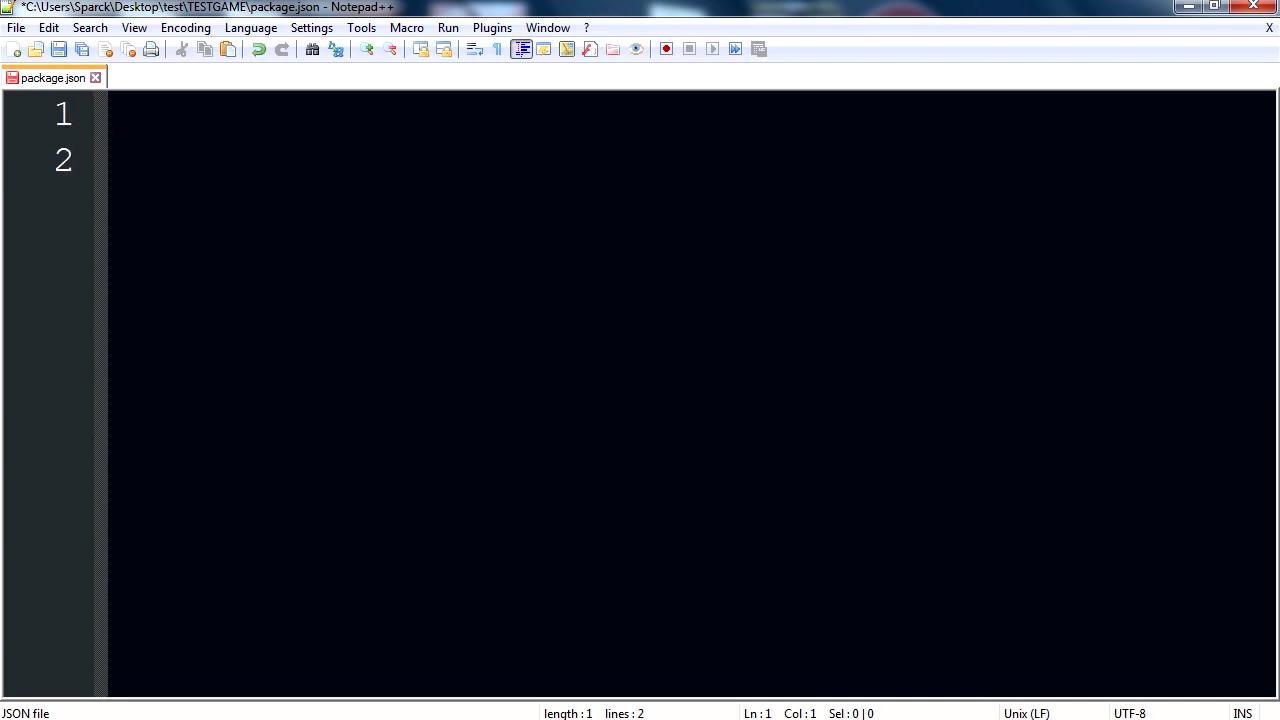
{"action": "type", "text": "{"}
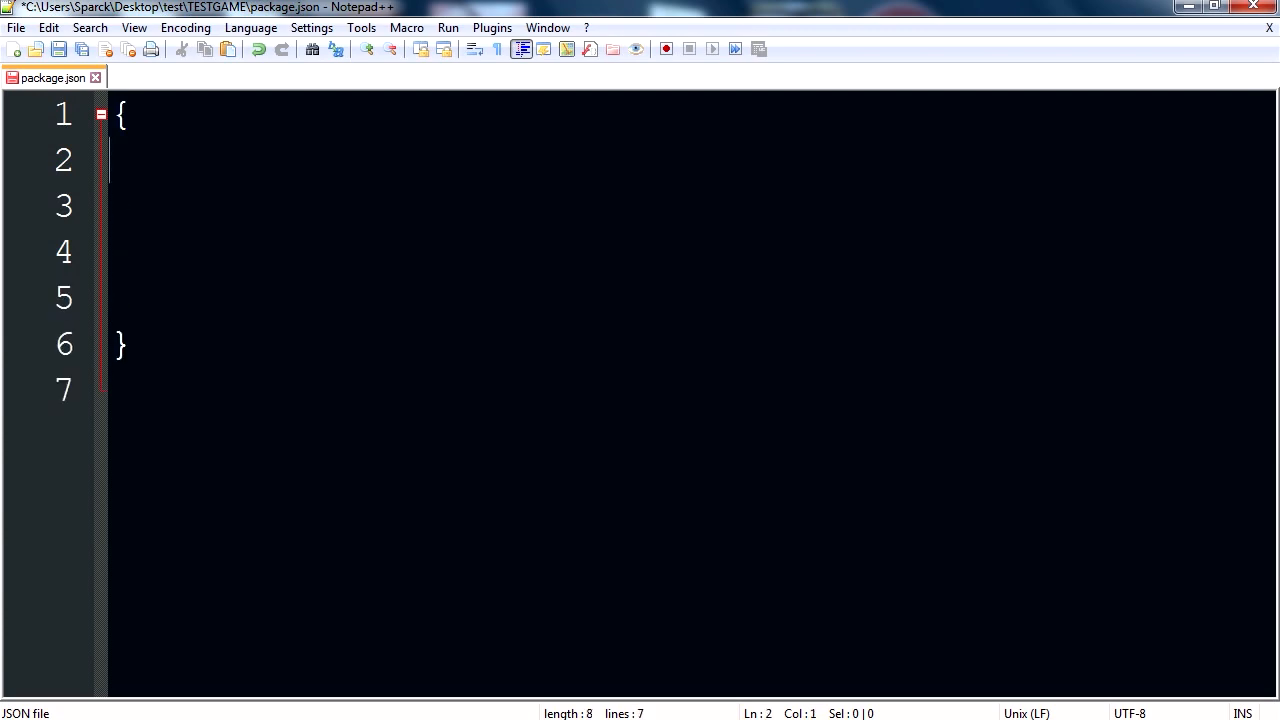
{"action": "type", "text": "\"name\":"}
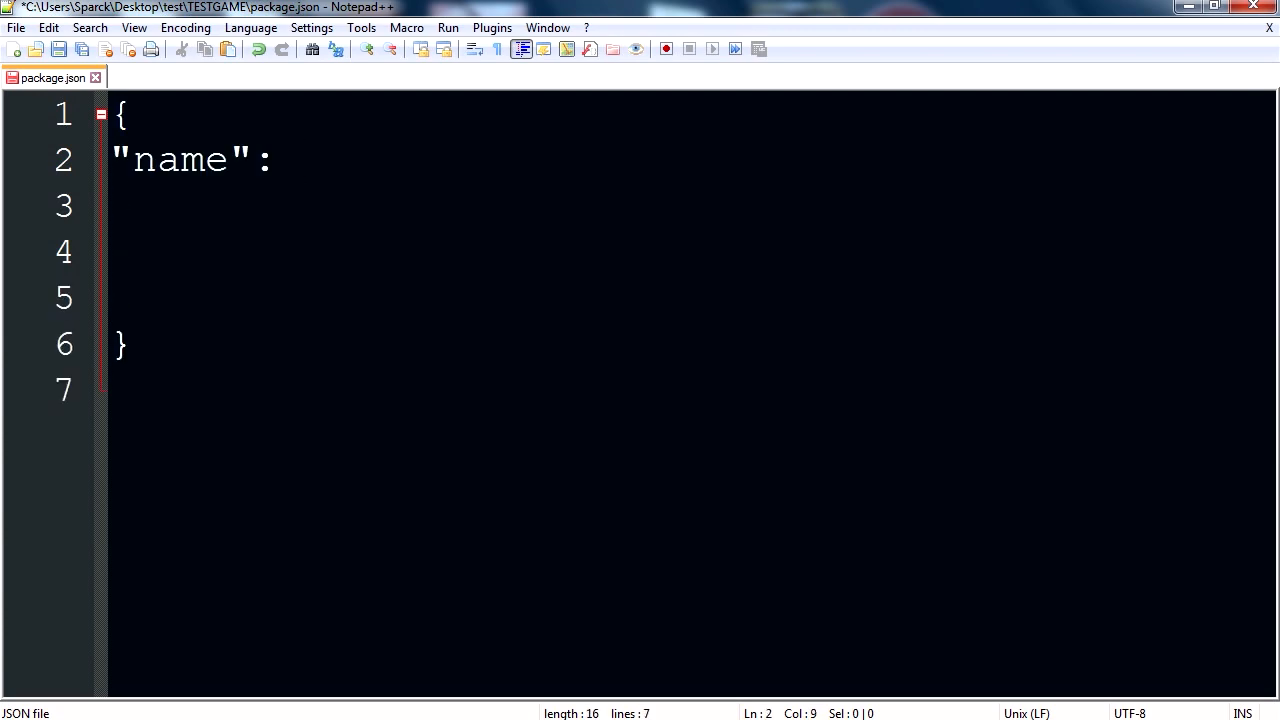
{"action": "type", "text": "\"\""}
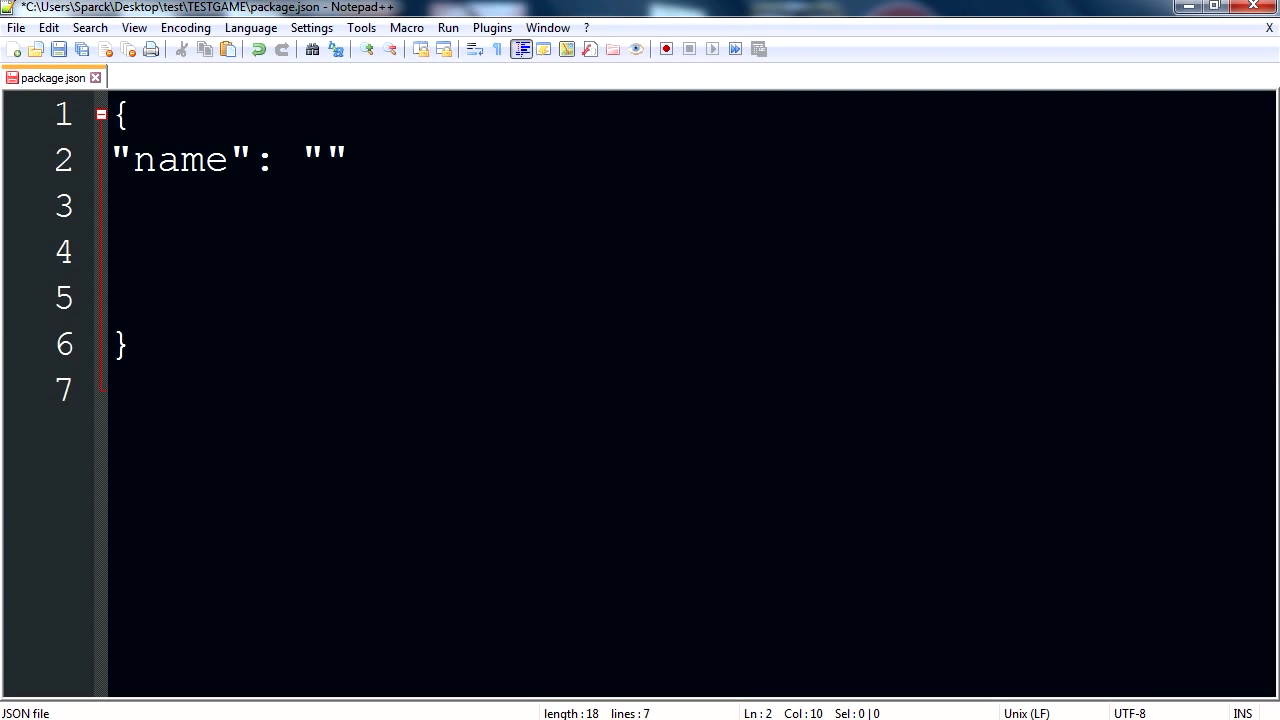
{"action": "type", "text": "Super Game"}
{"action": "left_click", "coordinate": [689, 206]}
{"action": "type", "text": "\"Version\": \"1.0.0\","}
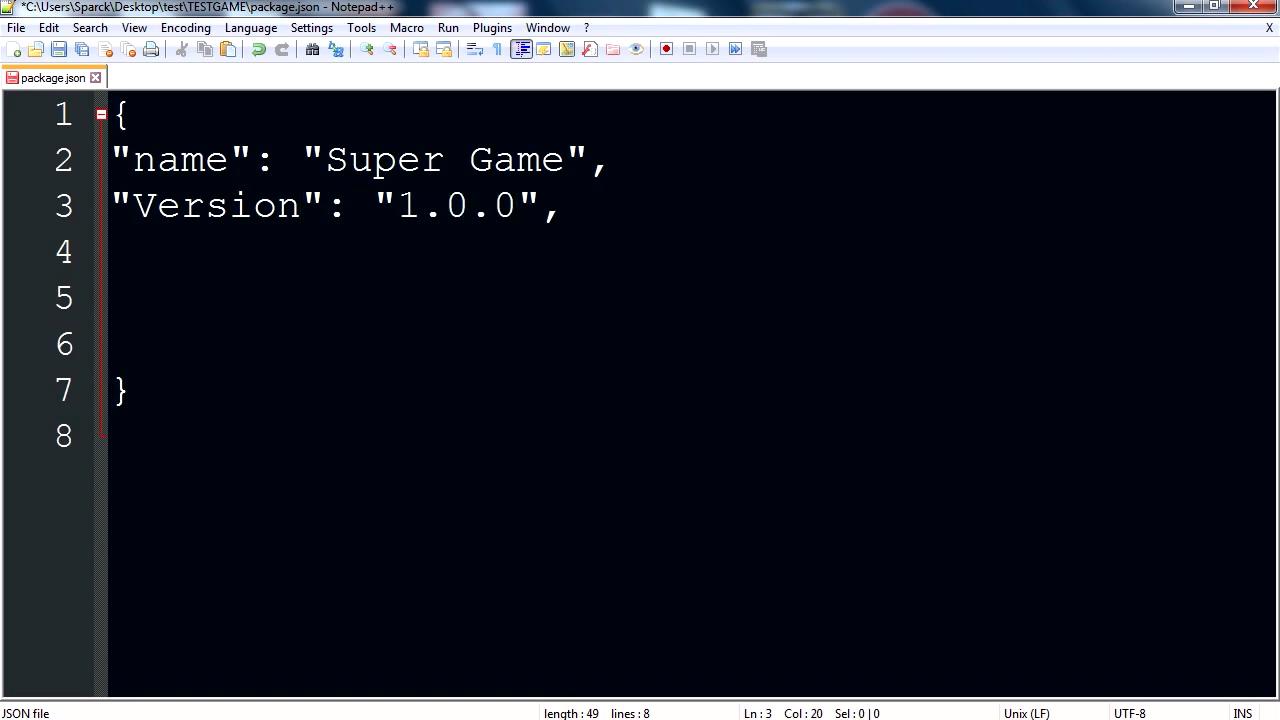
Step: Add version 1.0.0, main index.html, empty dependencies, and a "Window" key
{"action": "type", "text": "\"Main\": \"1.0.0\","}
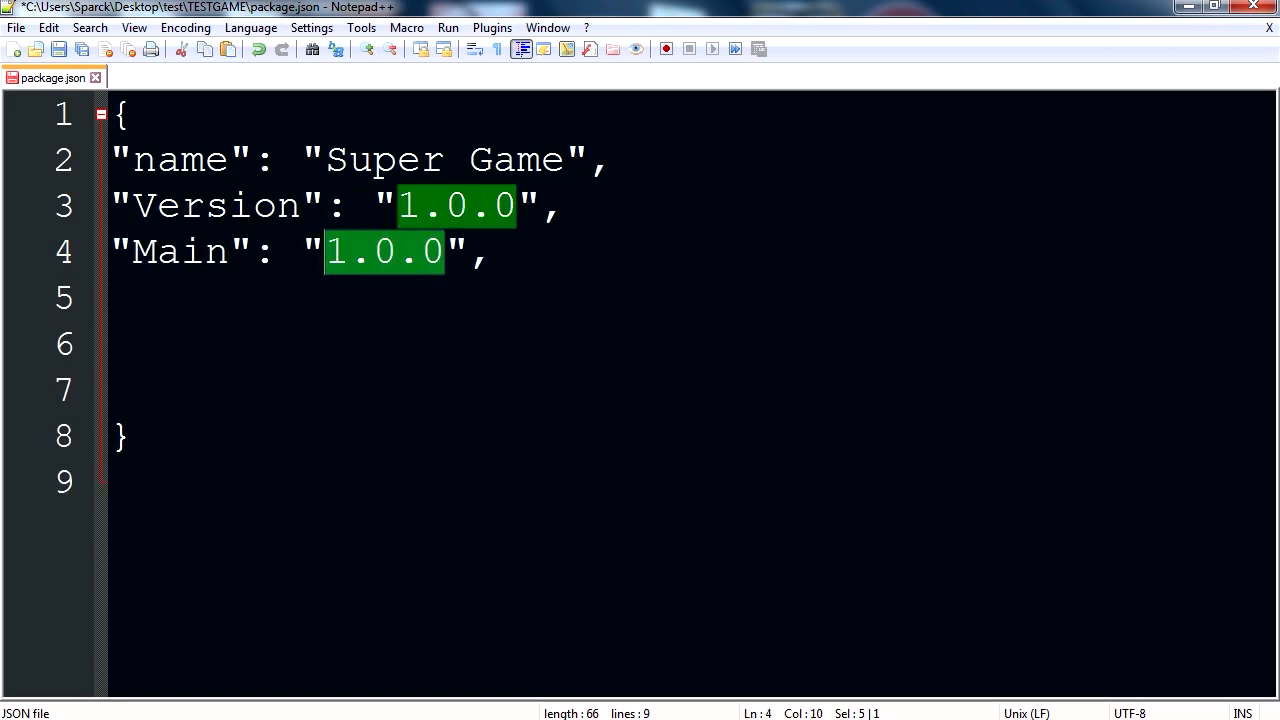
{"action": "type", "text": "index,"}
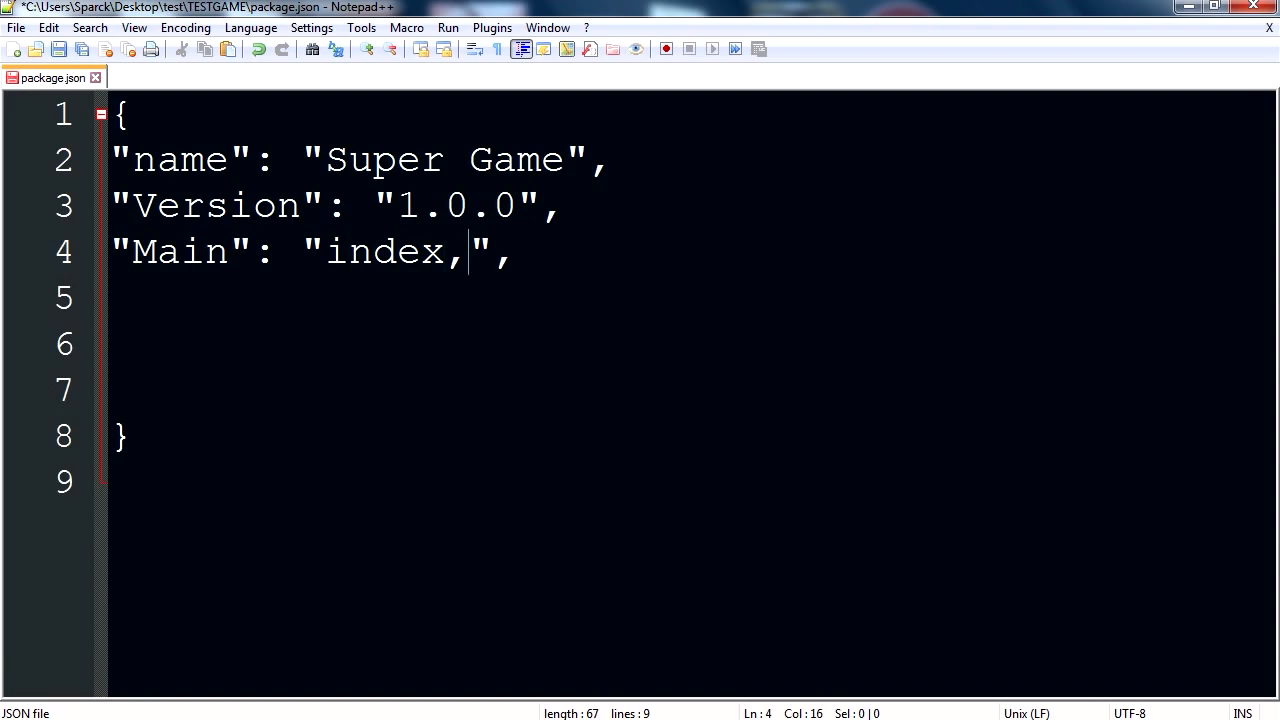
{"action": "type", "text": ".htm"}
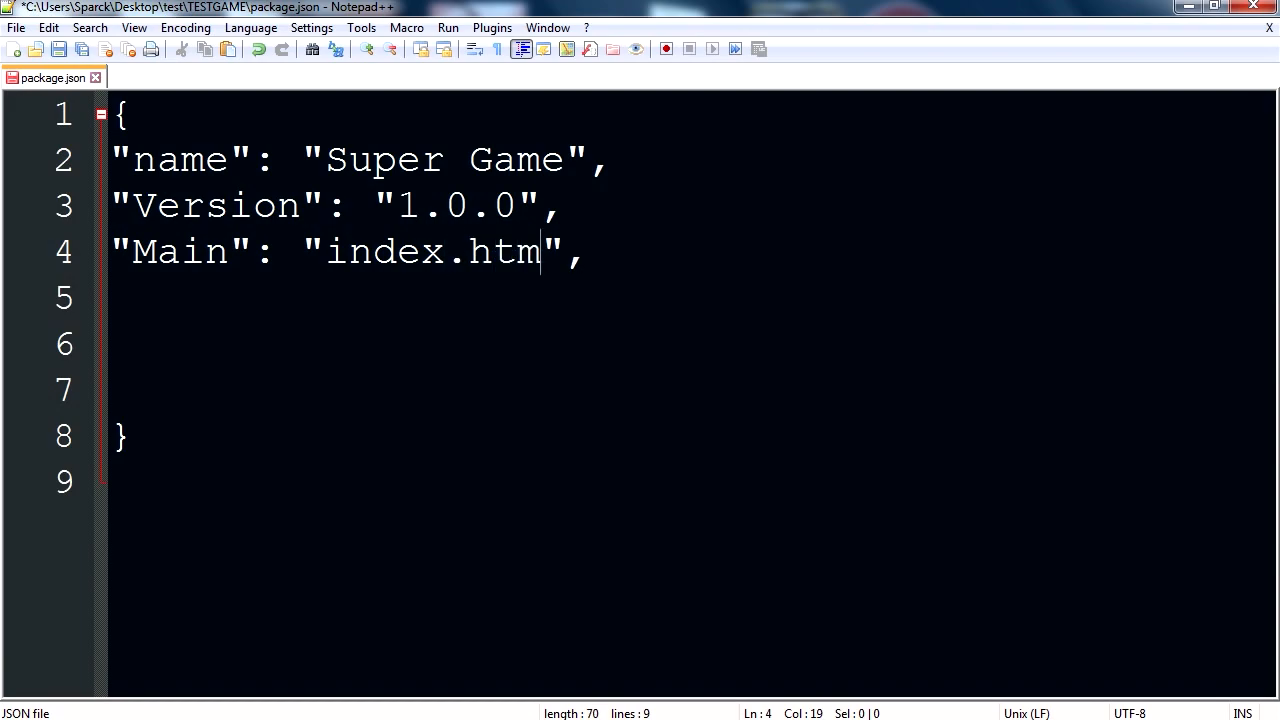
{"action": "type", "text": "l"}
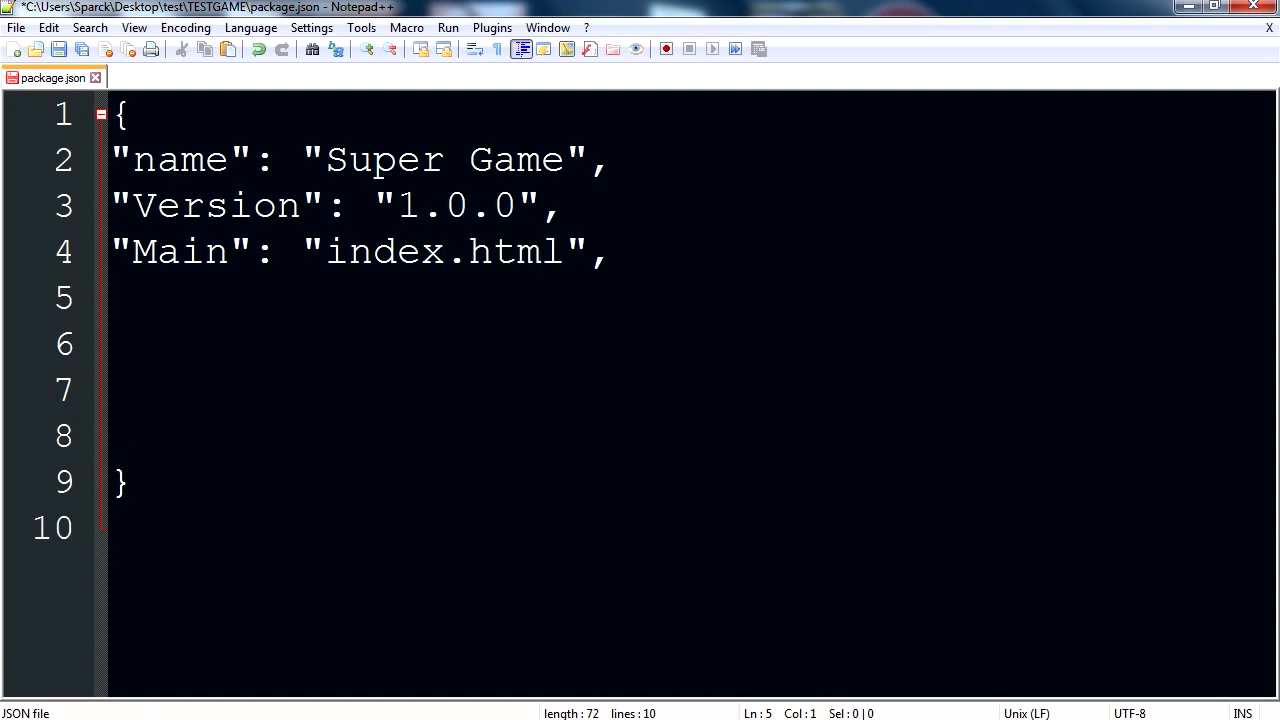
{"action": "type", "text": "{"}
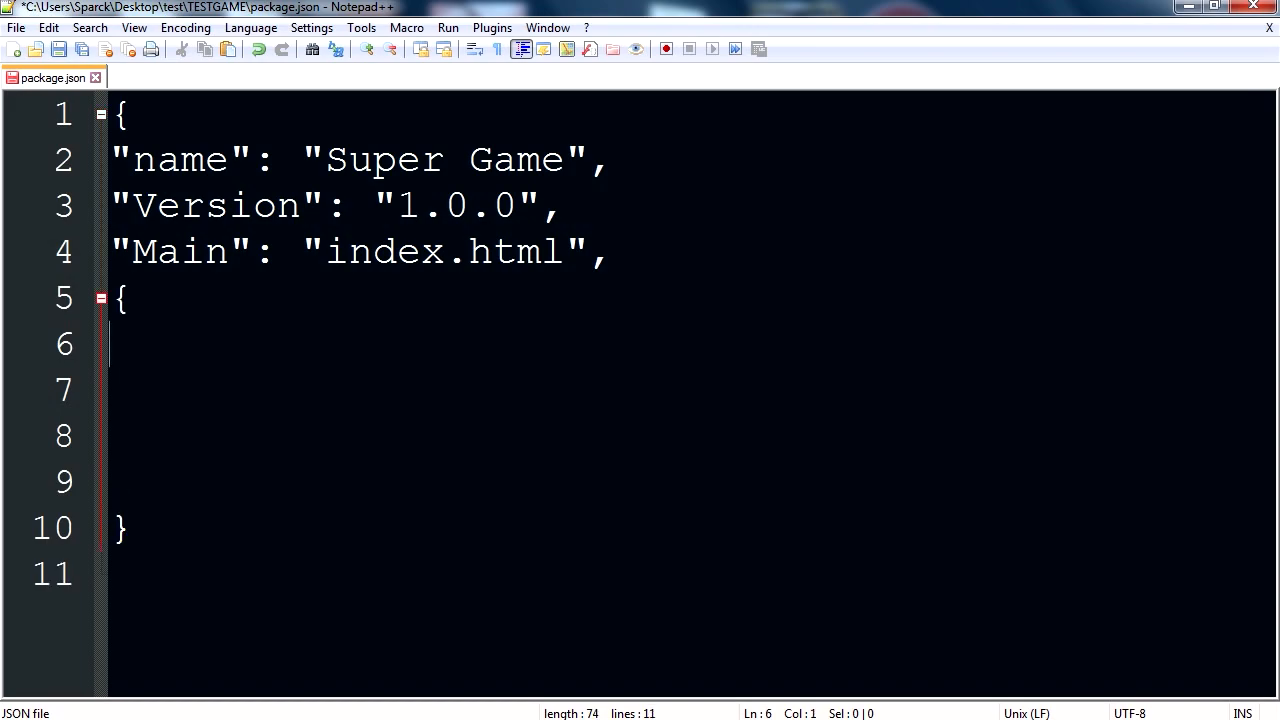
{"action": "type", "text": "\"dependencies\": {"}
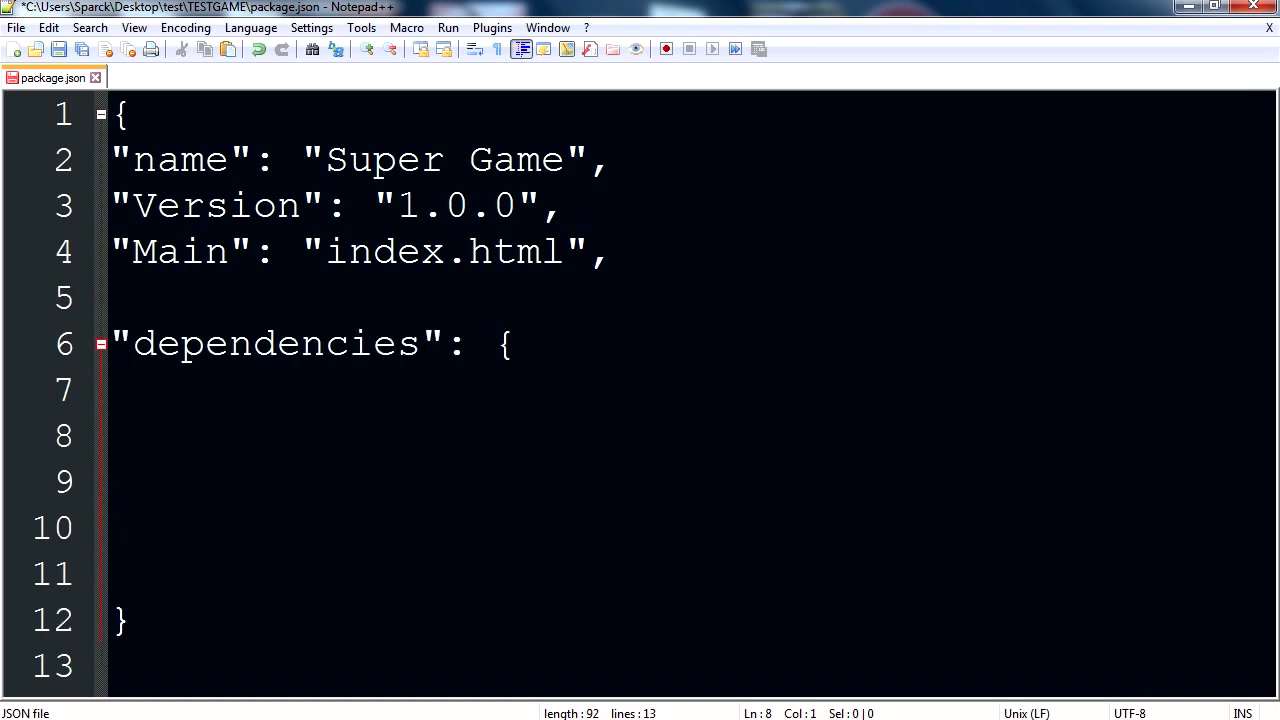
{"action": "type", "text": "}"}
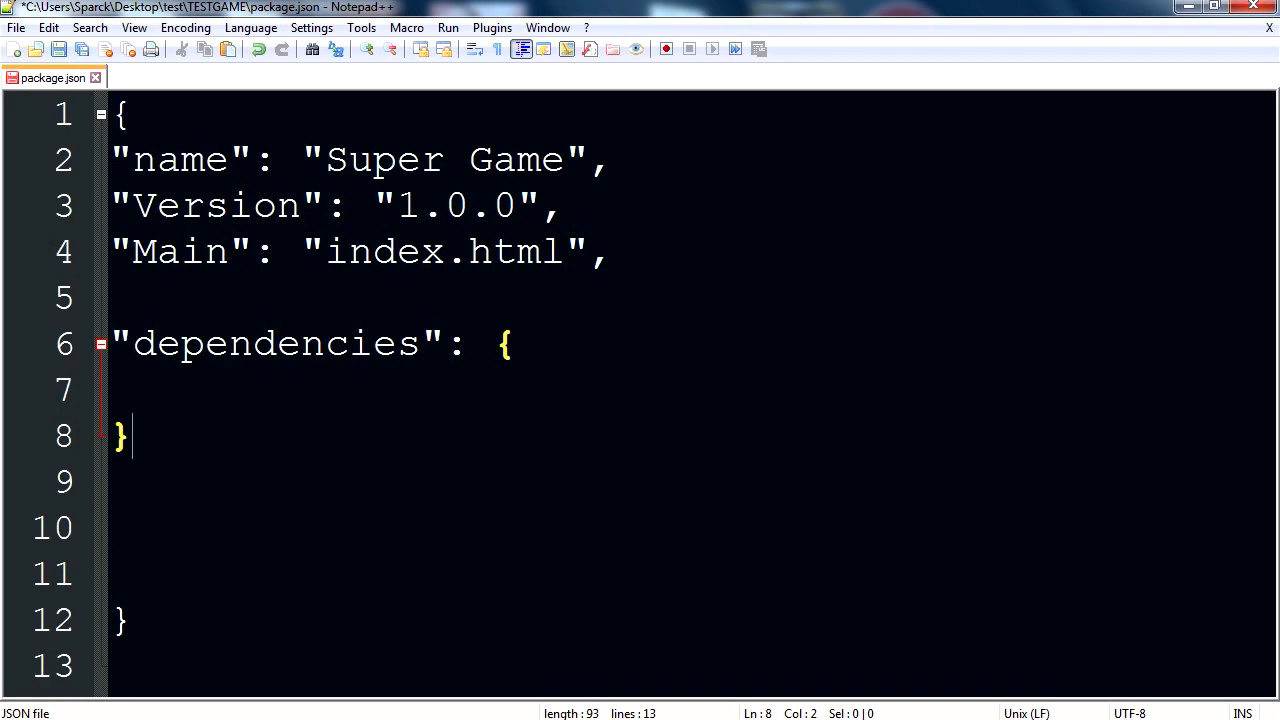
{"action": "type", "text": "\"Window\":"}
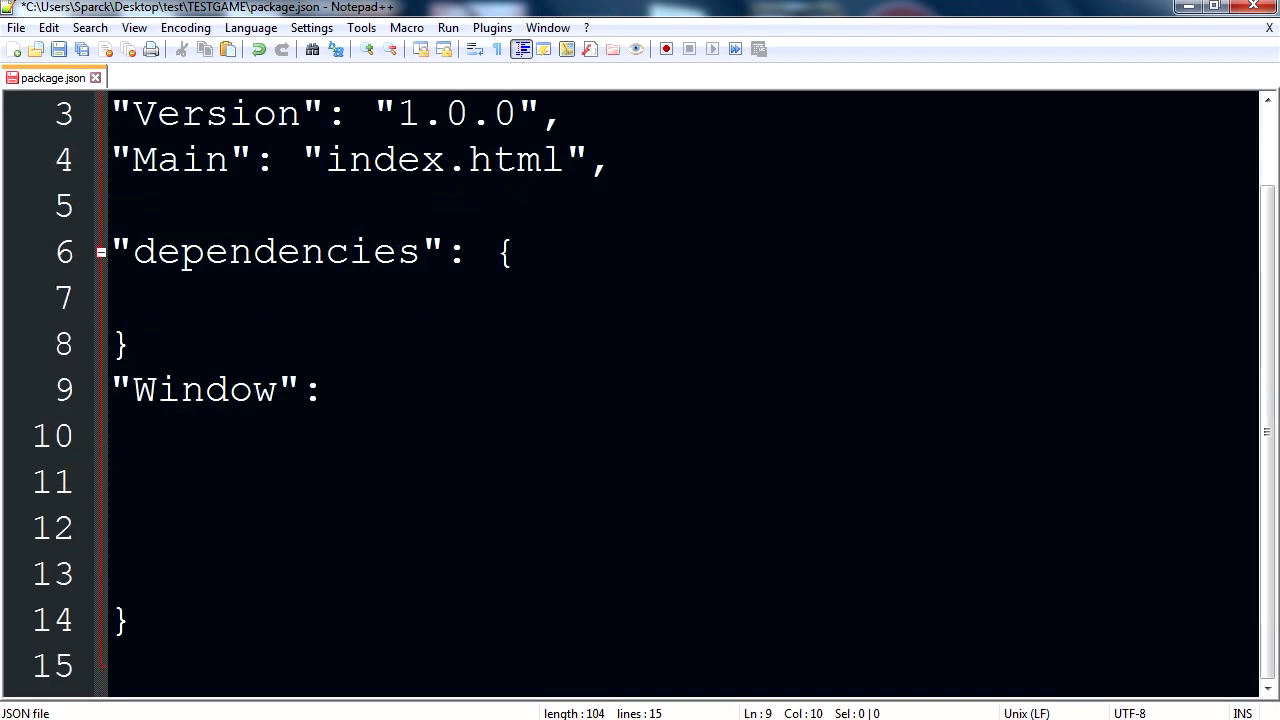
Step: Fill the Window block with title "Super Game 1", width 720, height 405, toolbar false, and save
{"action": "type", "text": "{"}
{"action": "left_click", "coordinate": [683, 482]}
{"action": "type", "text": "}"}
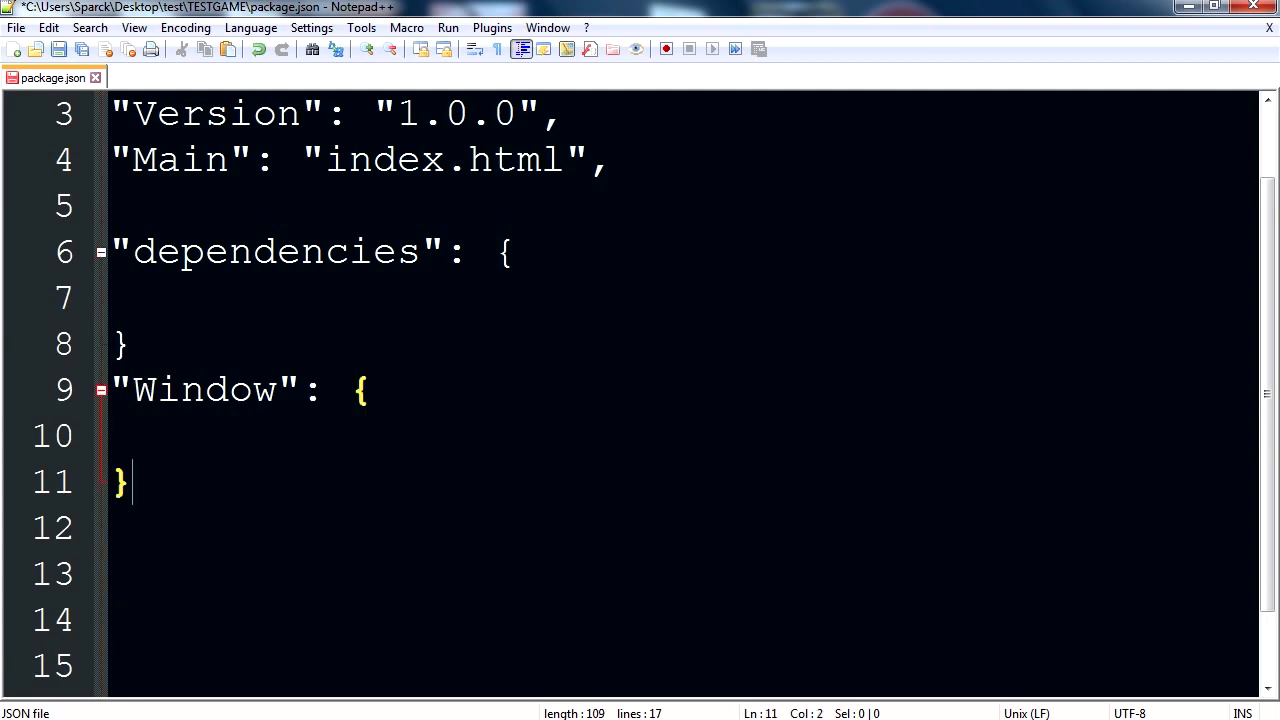
{"action": "key", "text": "Enter"}
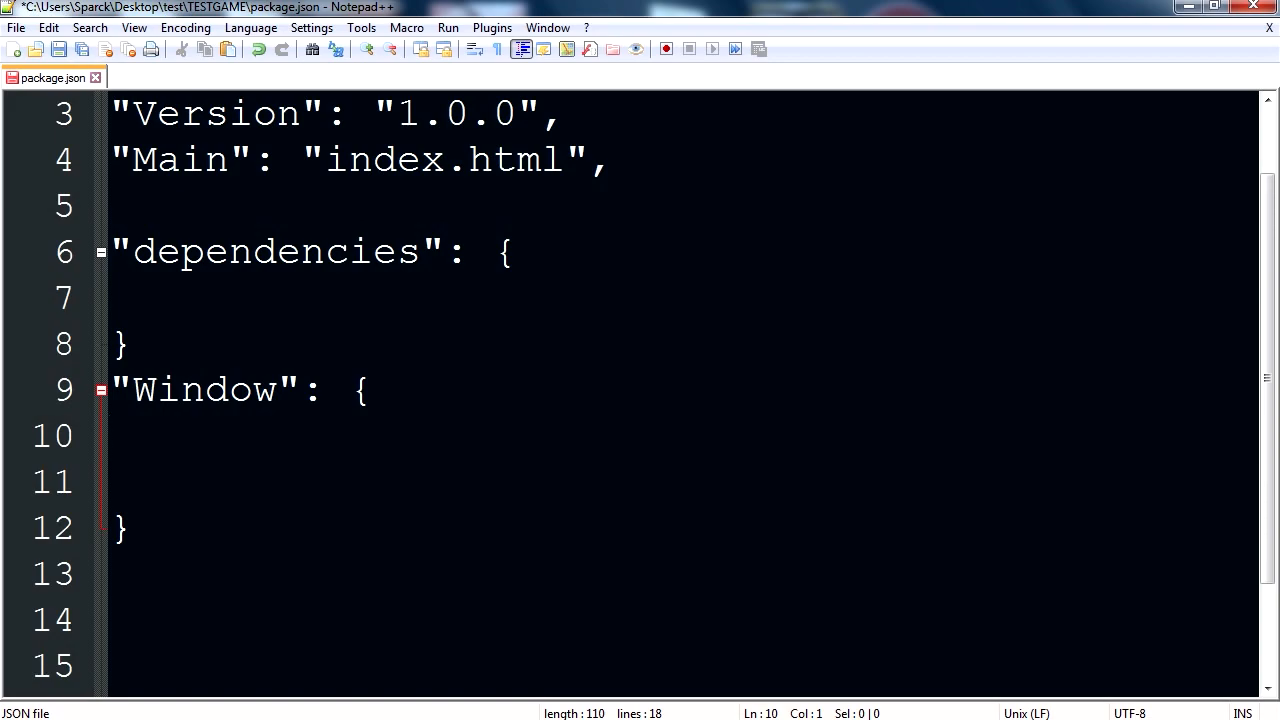
{"action": "type", "text": "\"title\": \"Super Game 1\","}
{"action": "left_click", "coordinate": [683, 482]}
{"action": "type", "text": "\"width\": 720,"}
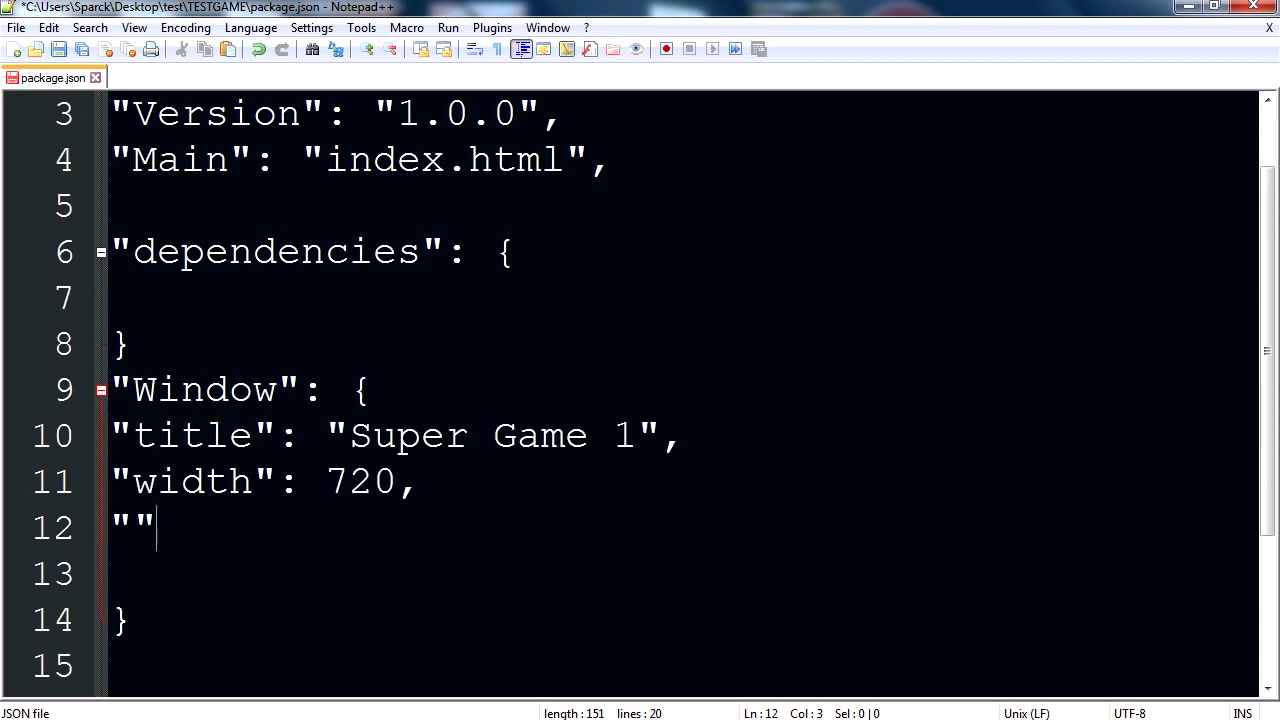
{"action": "type", "text": "height"}
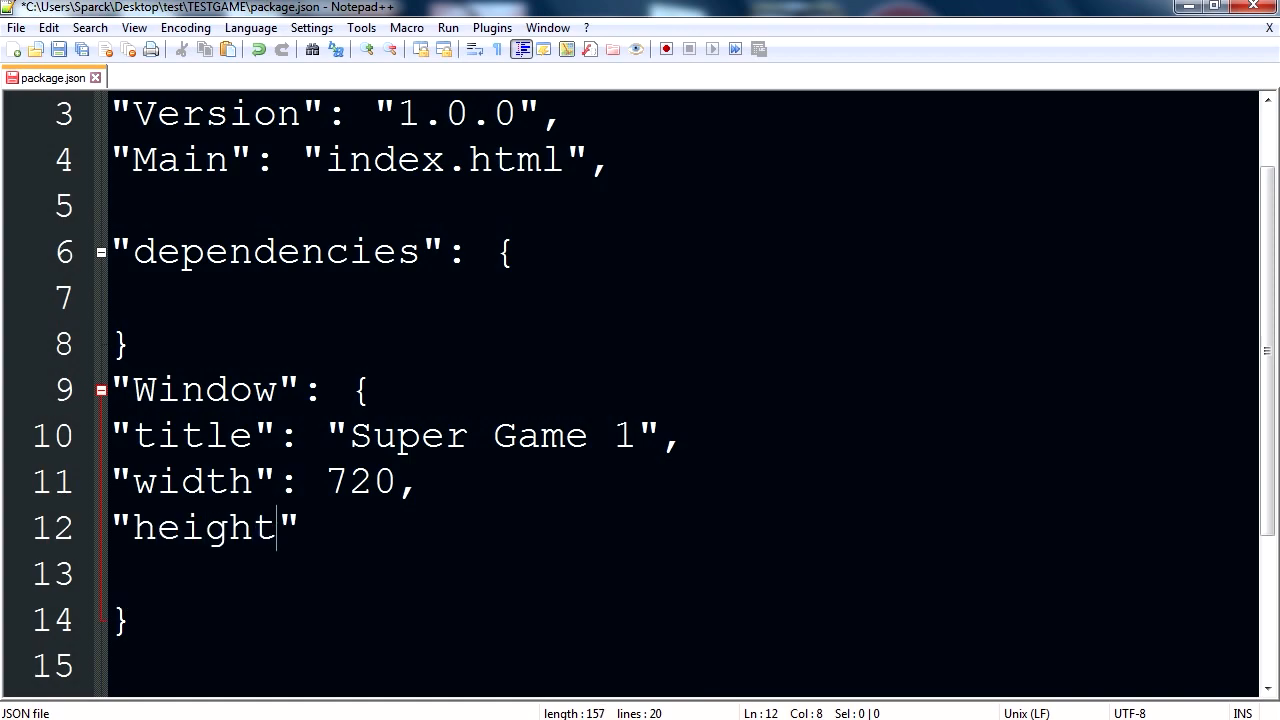
{"action": "type", "text": ":"}
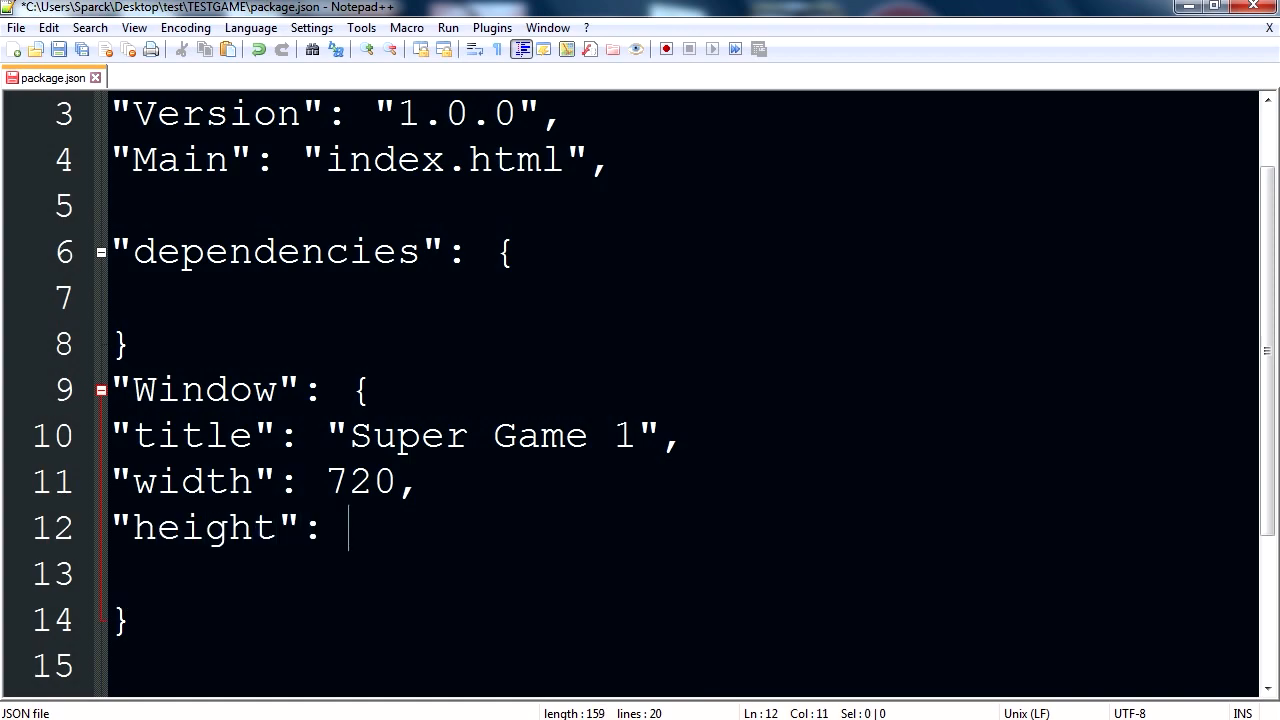
{"action": "type", "text": "405"}
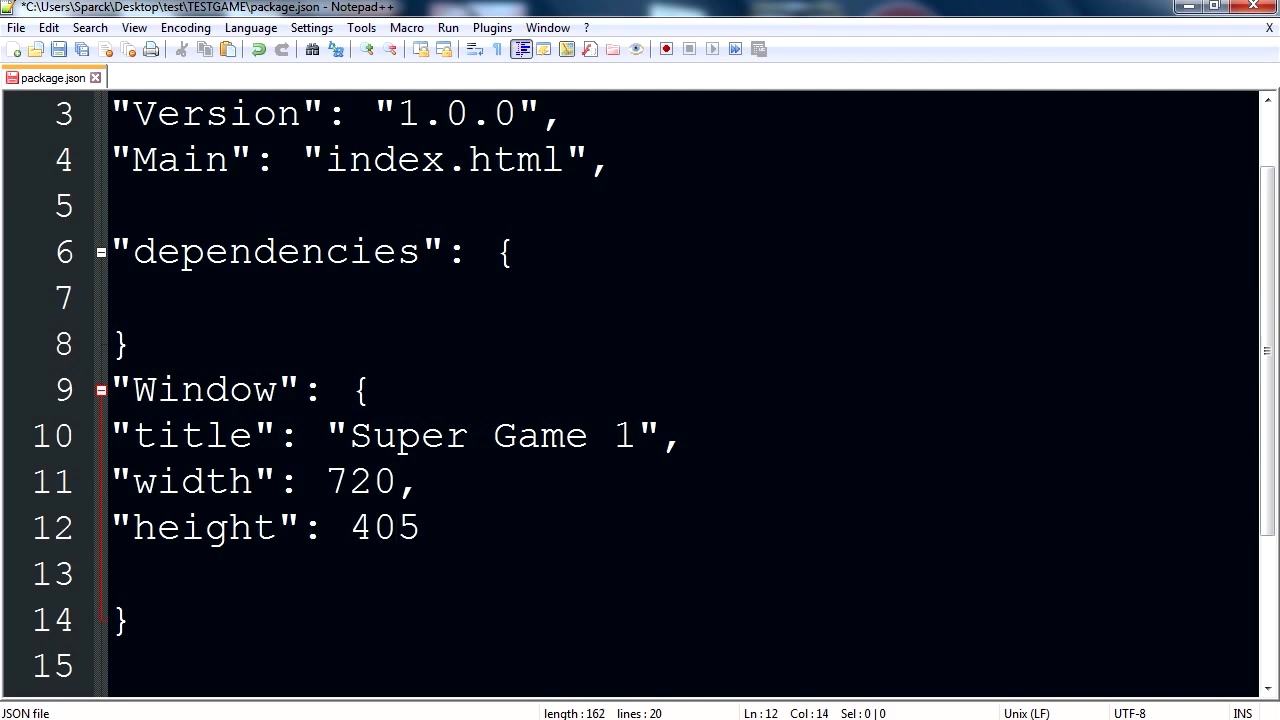
{"action": "type", "text": ","}
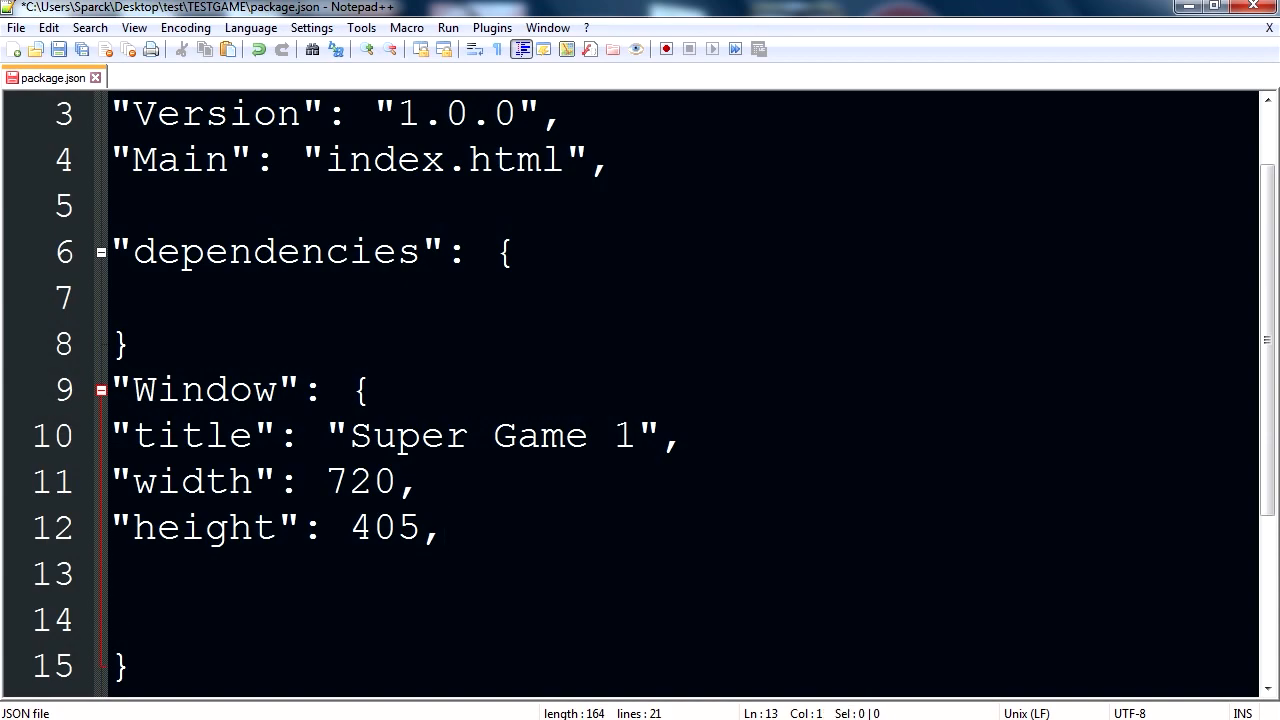
{"action": "type", "text": "\"toolbar\": \"false\""}
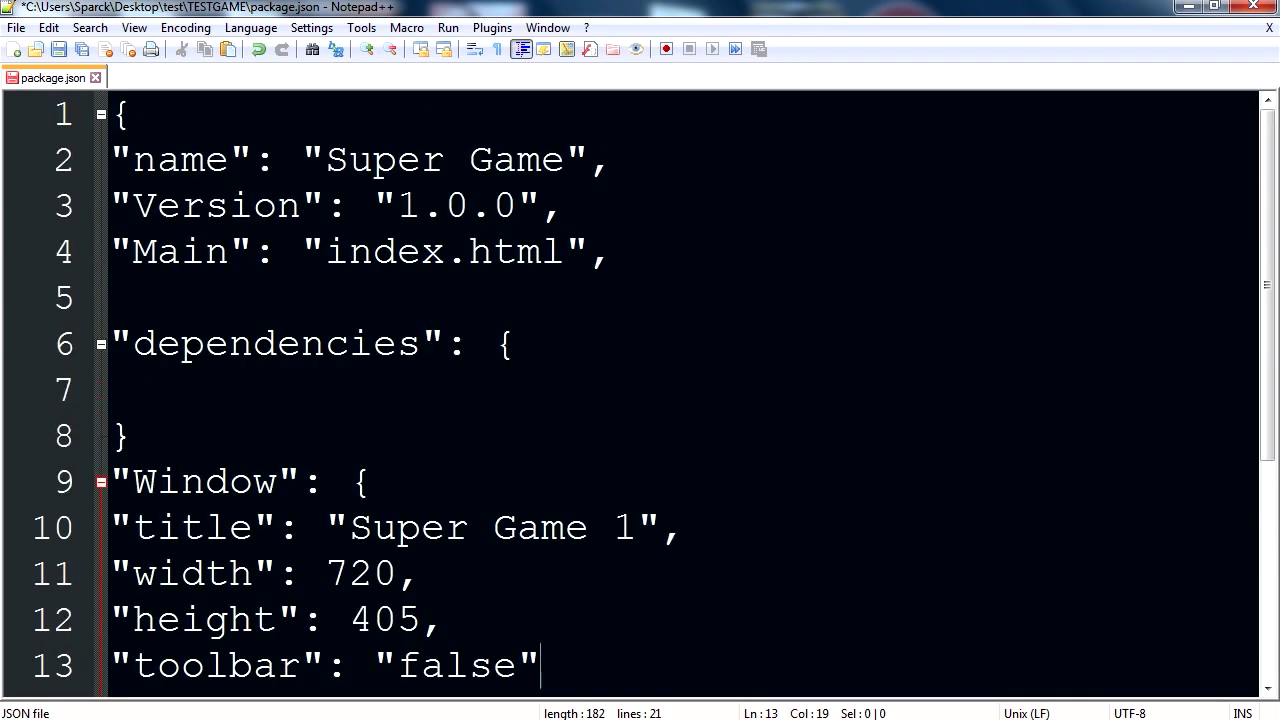
{"action": "key", "text": "ctrl+s"}
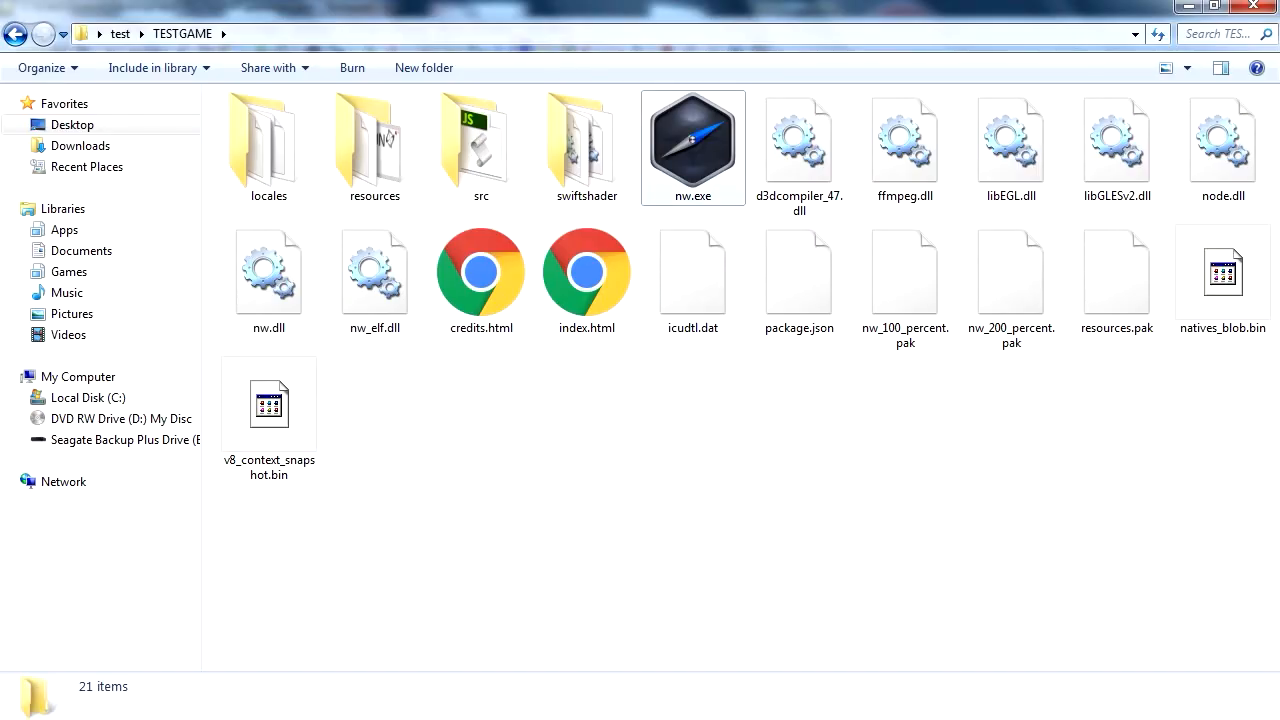
Step: Select nw.exe in the TESTGAME folder and launch it to test the packaged game
{"action": "left_click", "coordinate": [692, 140]}
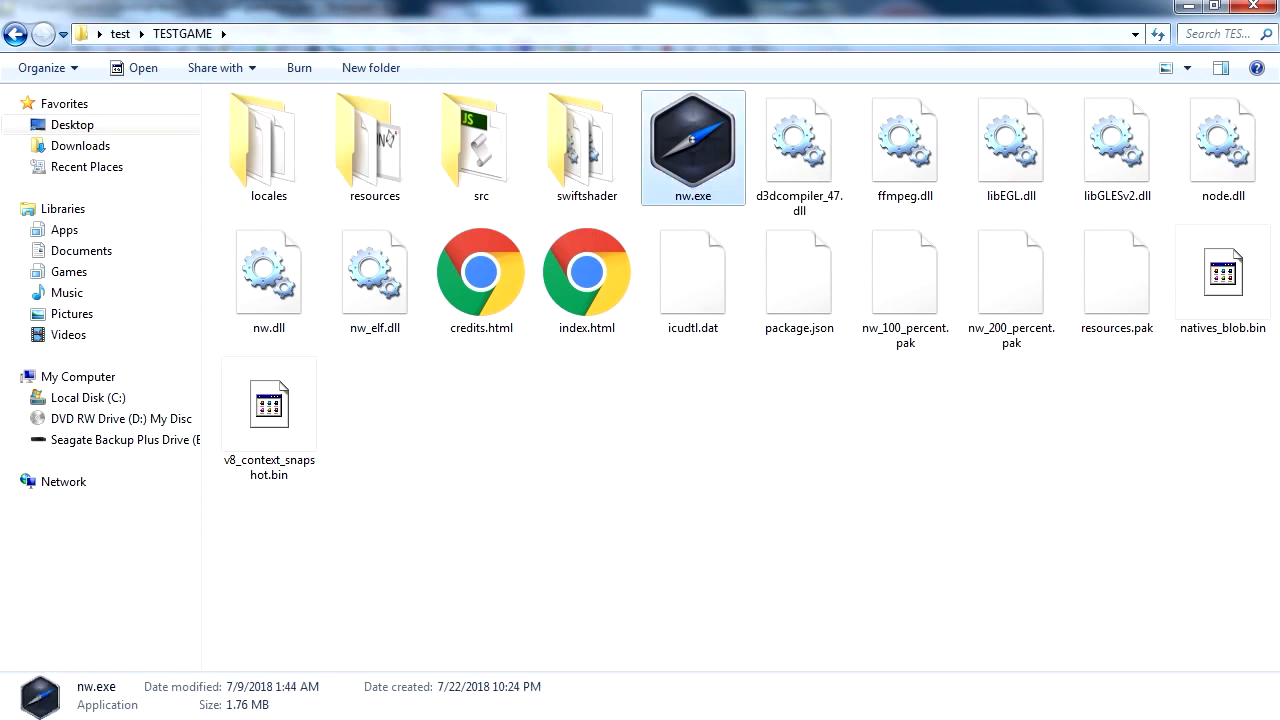
{"action": "double_click", "coordinate": [693, 140]}
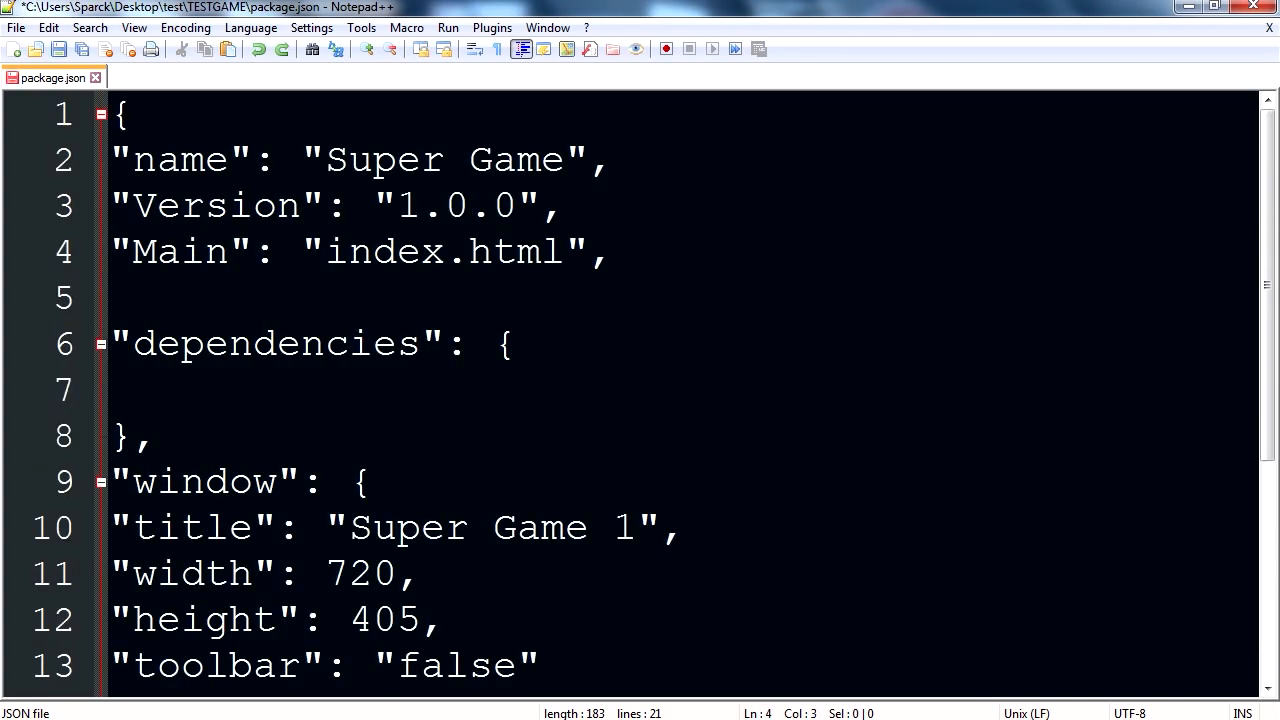
Step: Correct package.json with a comma after the dependencies block and a lowercase 'window' key
{"action": "scroll", "scroll_direction": "down", "scroll_amount": 3}
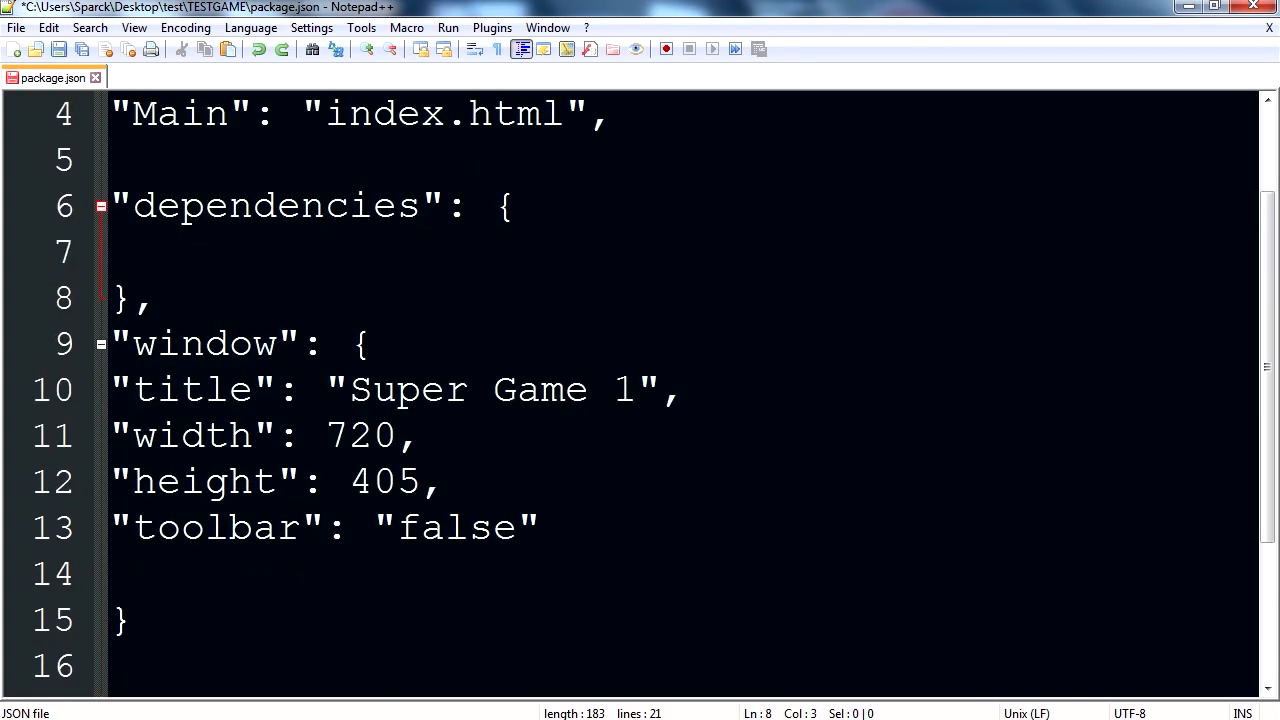
{"action": "left_click", "coordinate": [396, 528]}
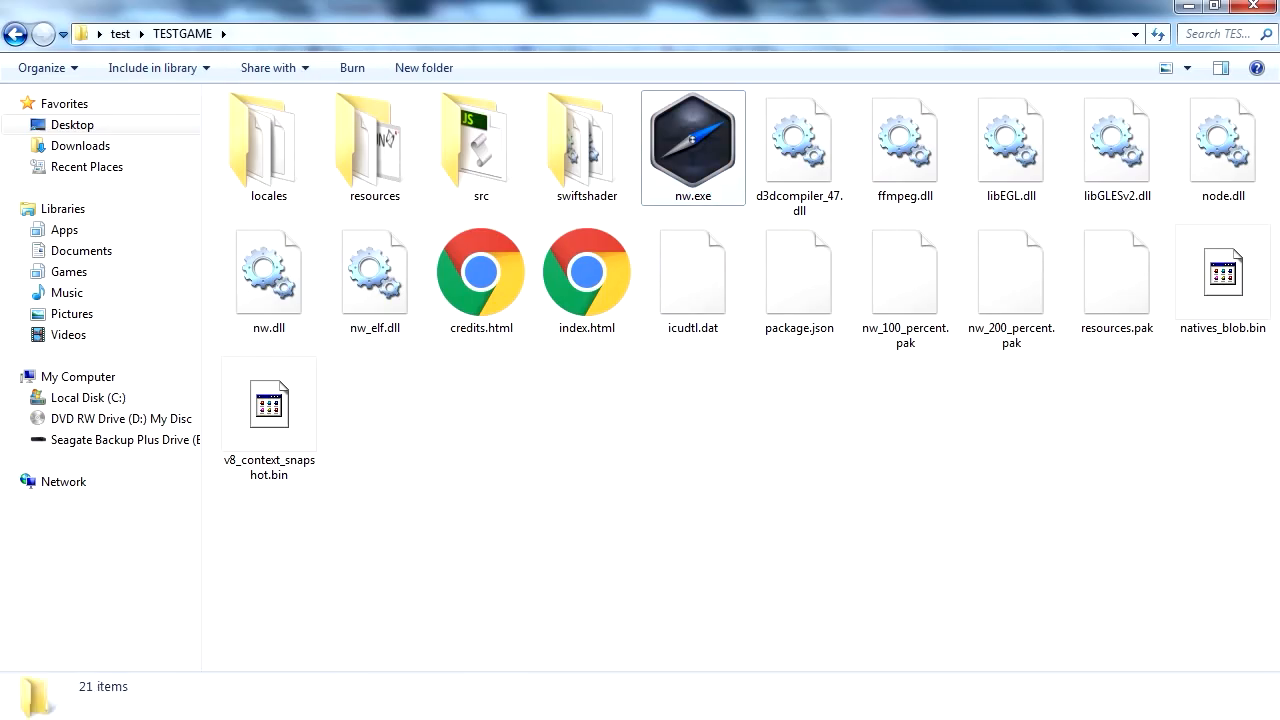
Step: Run nw.exe, then focus the Hello World runtime window and move it lower
{"action": "double_click", "coordinate": [692, 140]}
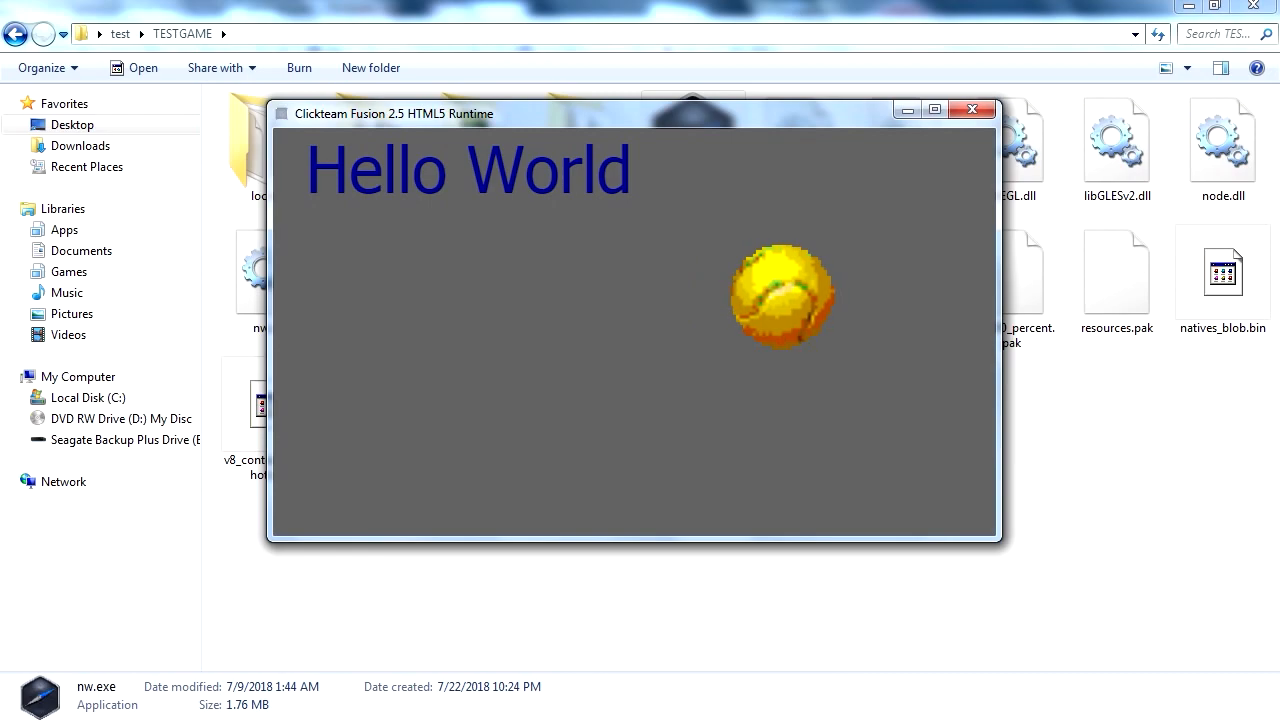
{"action": "left_click", "coordinate": [933, 110]}
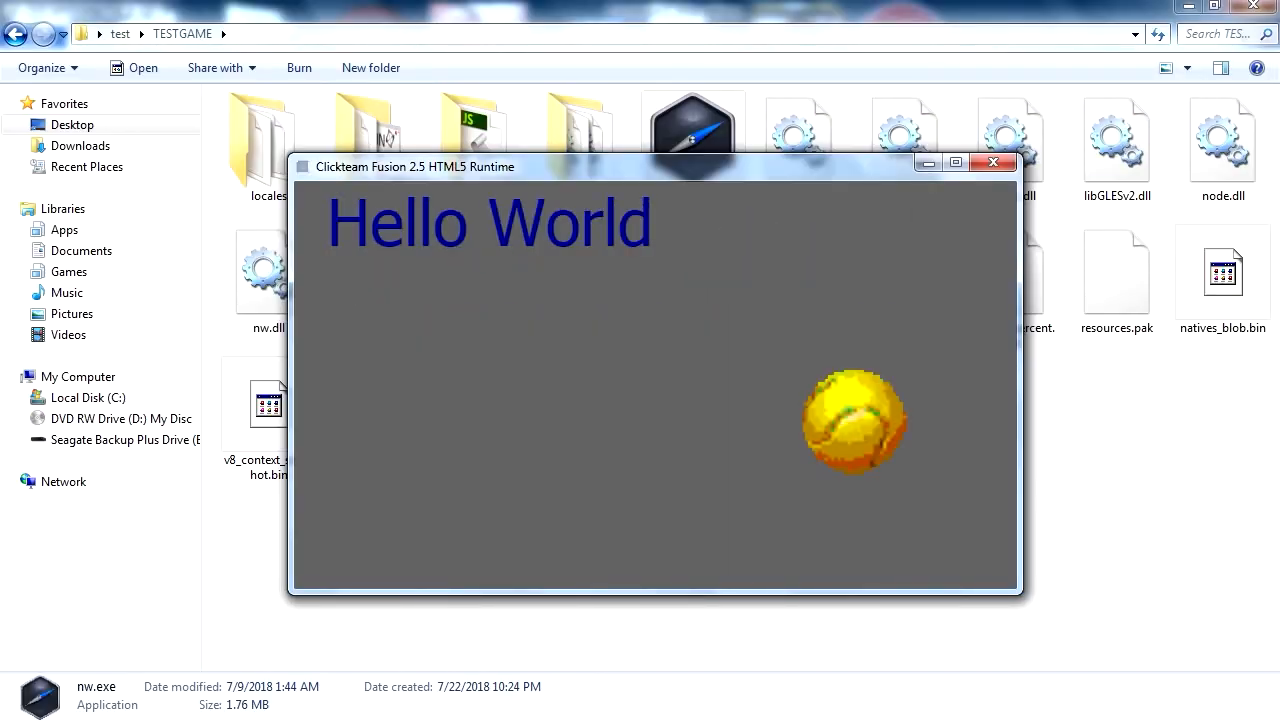
{"action": "left_click_drag", "start_coordinate": [655, 166], "coordinate": [595, 213]}
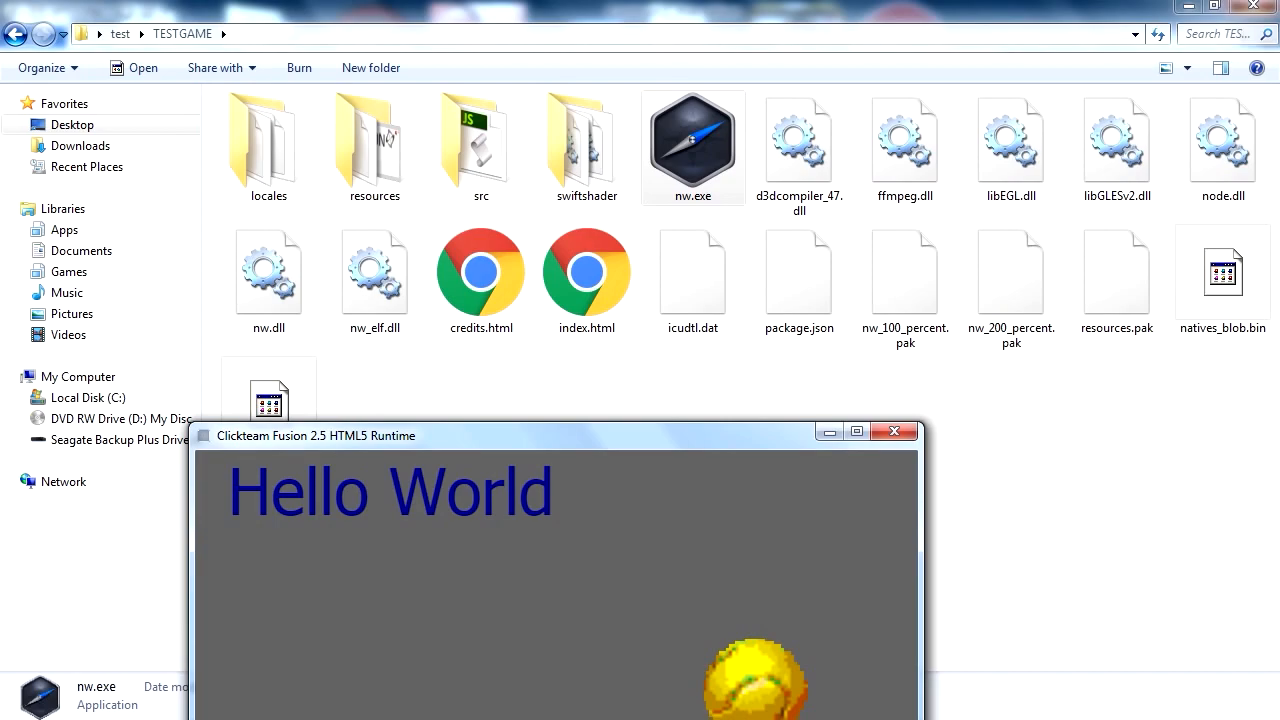
Step: Close the game, inspect the resources folder, and relaunch nw.exe to run Hello World full screen
{"action": "left_click", "coordinate": [893, 431]}
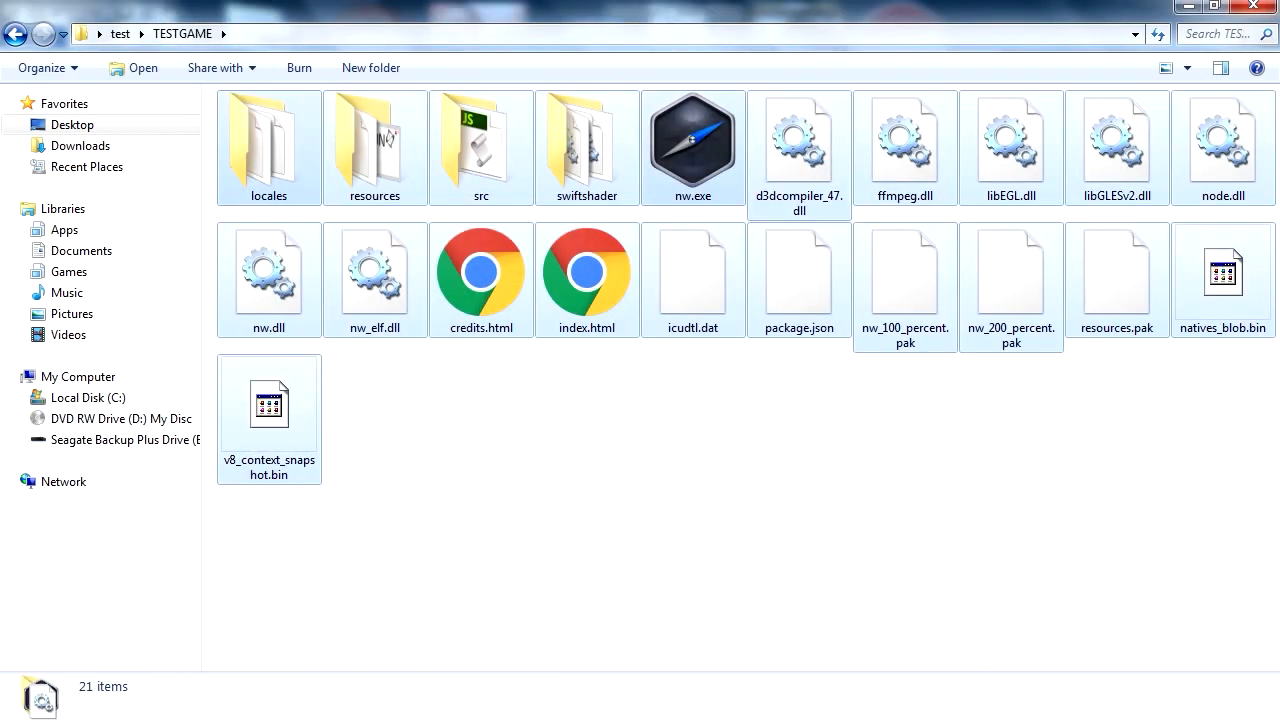
{"action": "right_click", "coordinate": [587, 270]}
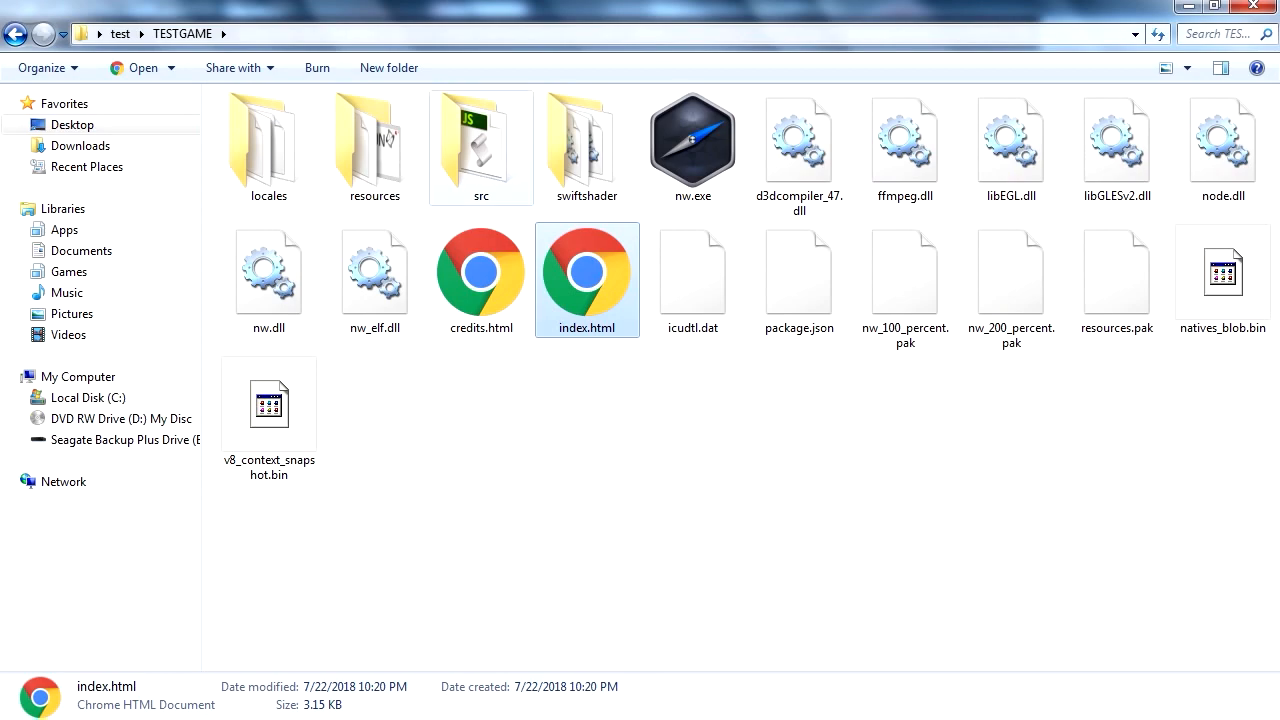
{"action": "double_click", "coordinate": [374, 140]}
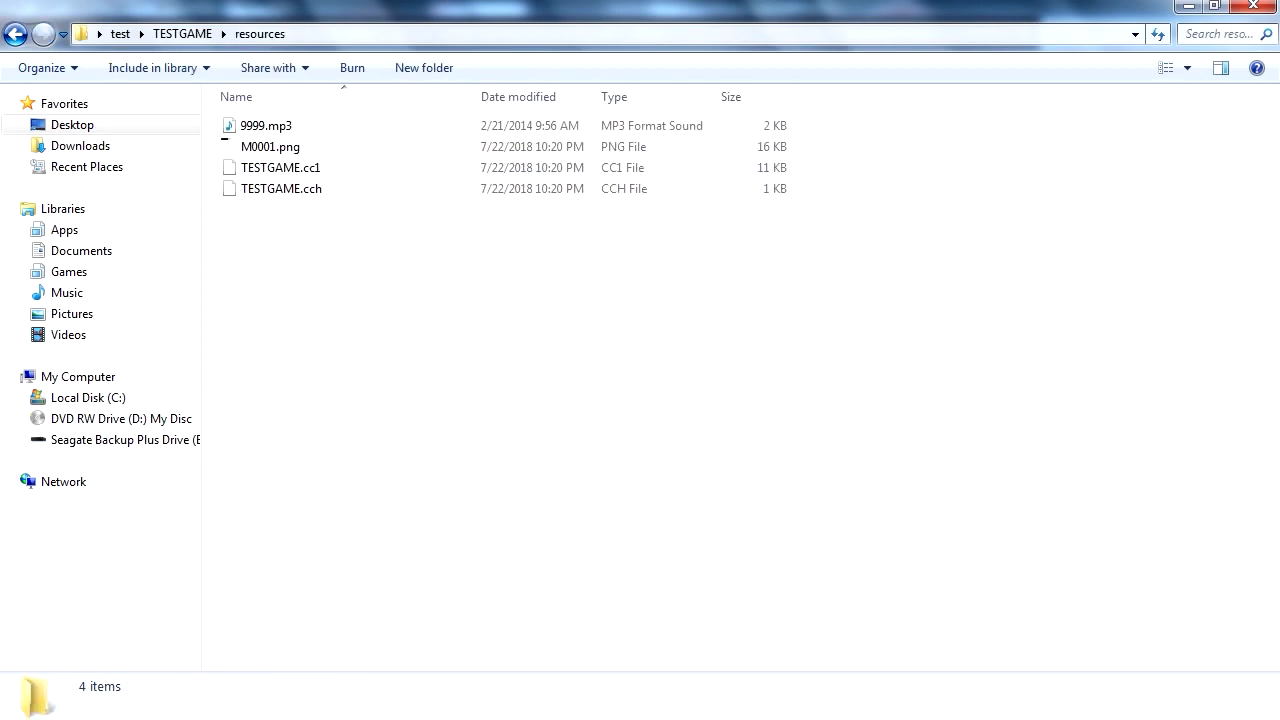
{"action": "left_click", "coordinate": [281, 167]}
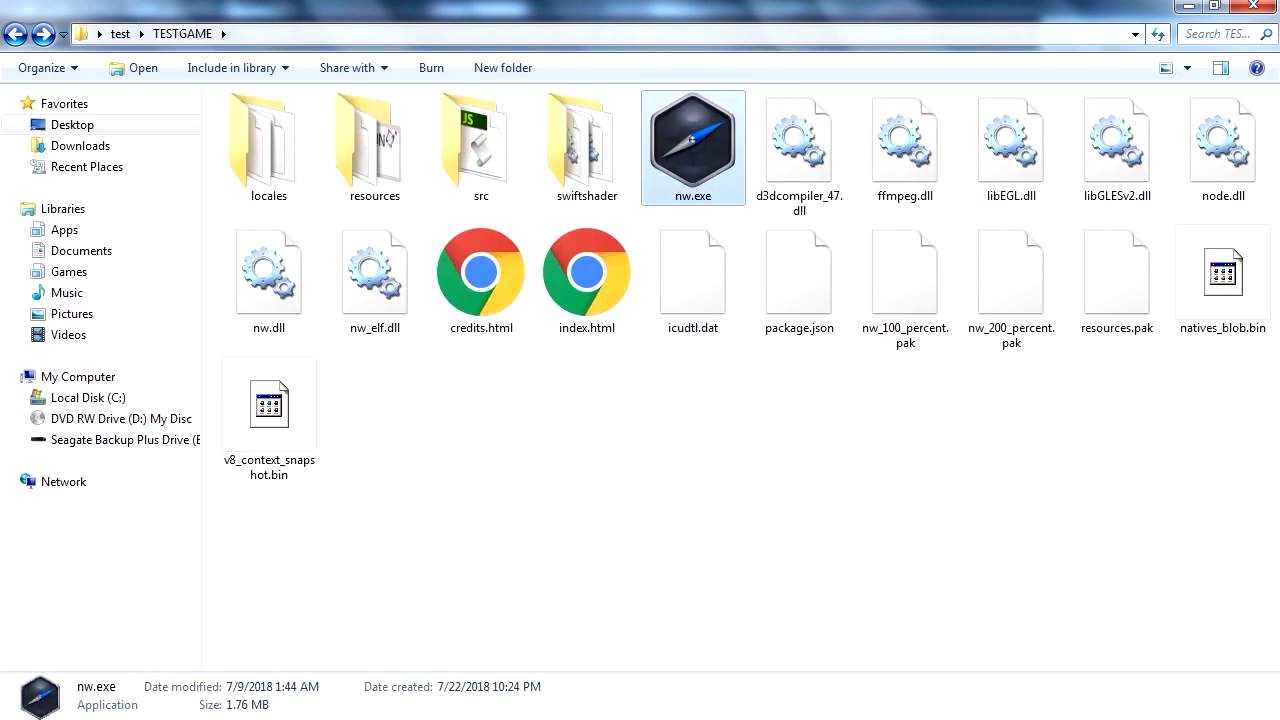
{"action": "mouse_move", "coordinate": [692, 147]}
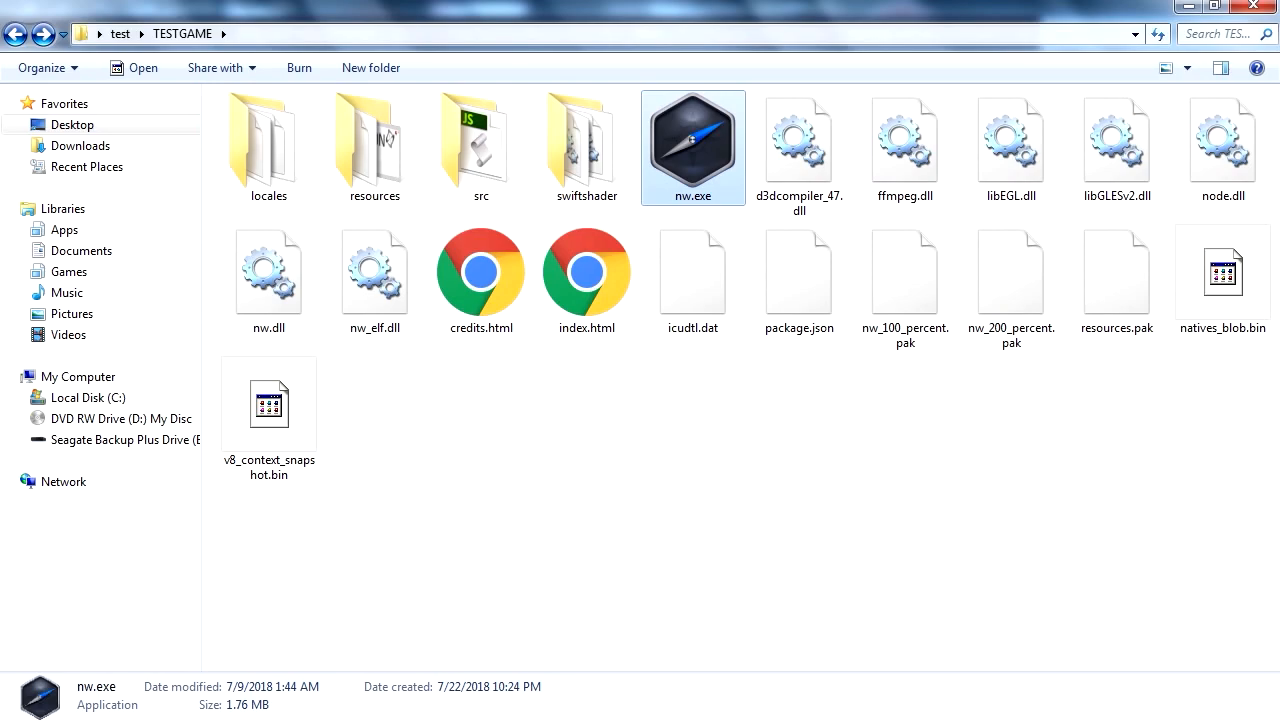
{"action": "double_click", "coordinate": [692, 147]}
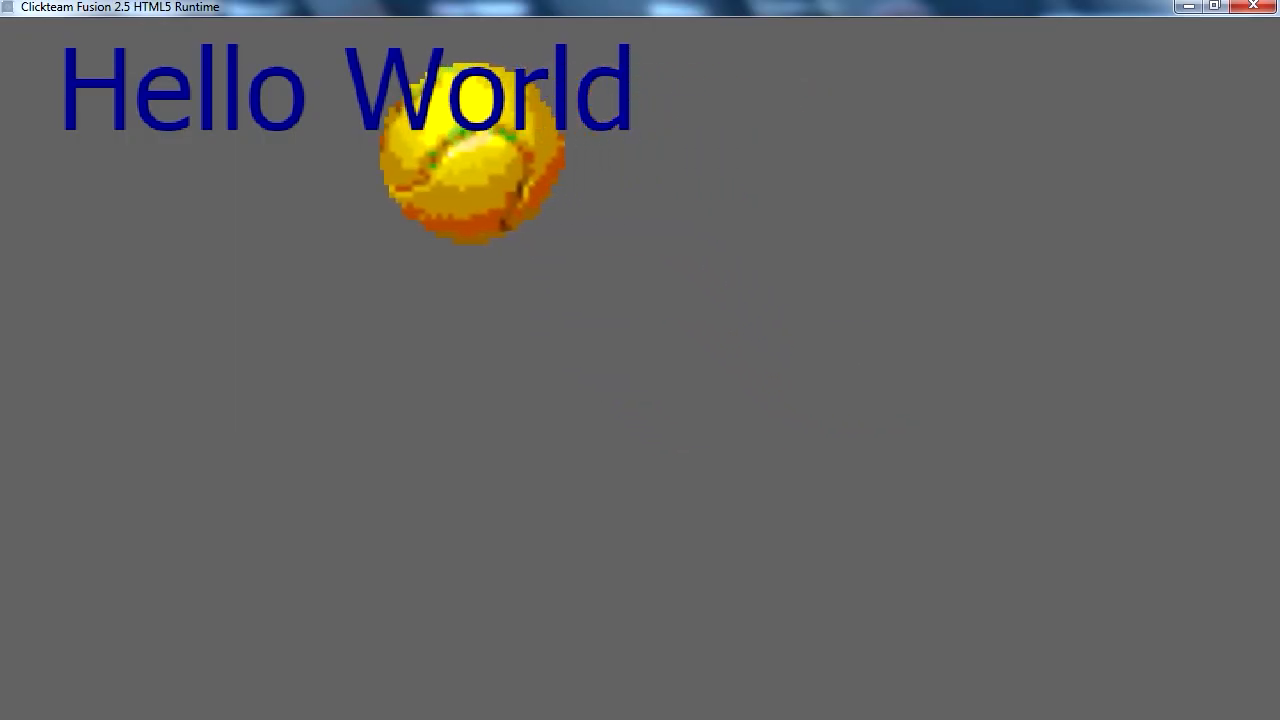